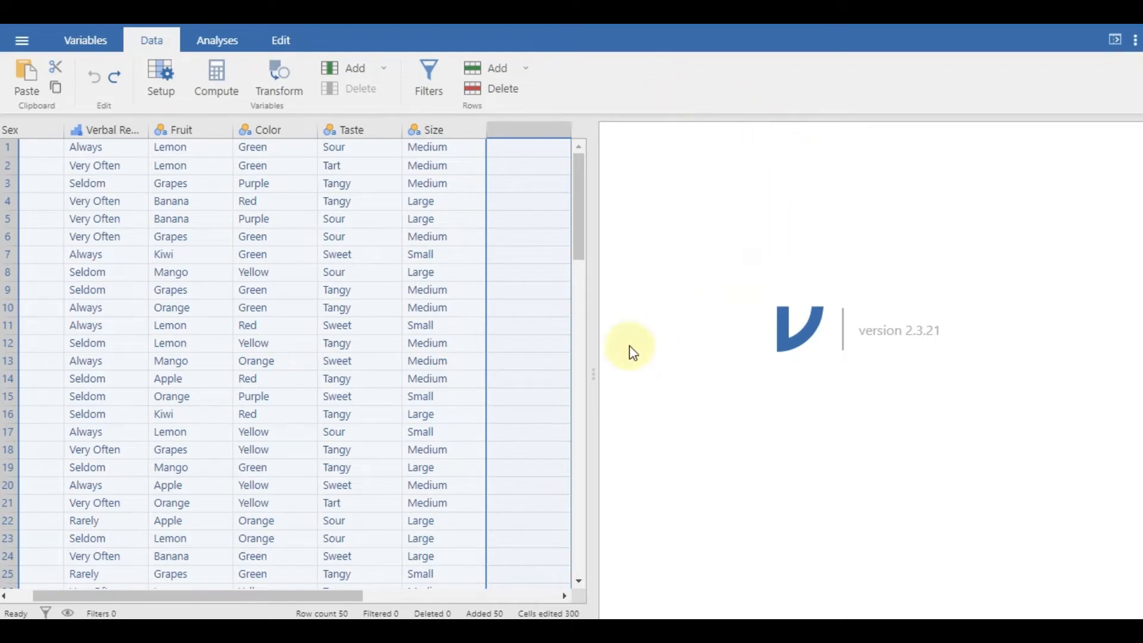
{"action": "mouse_move", "coordinate": [632, 335]}
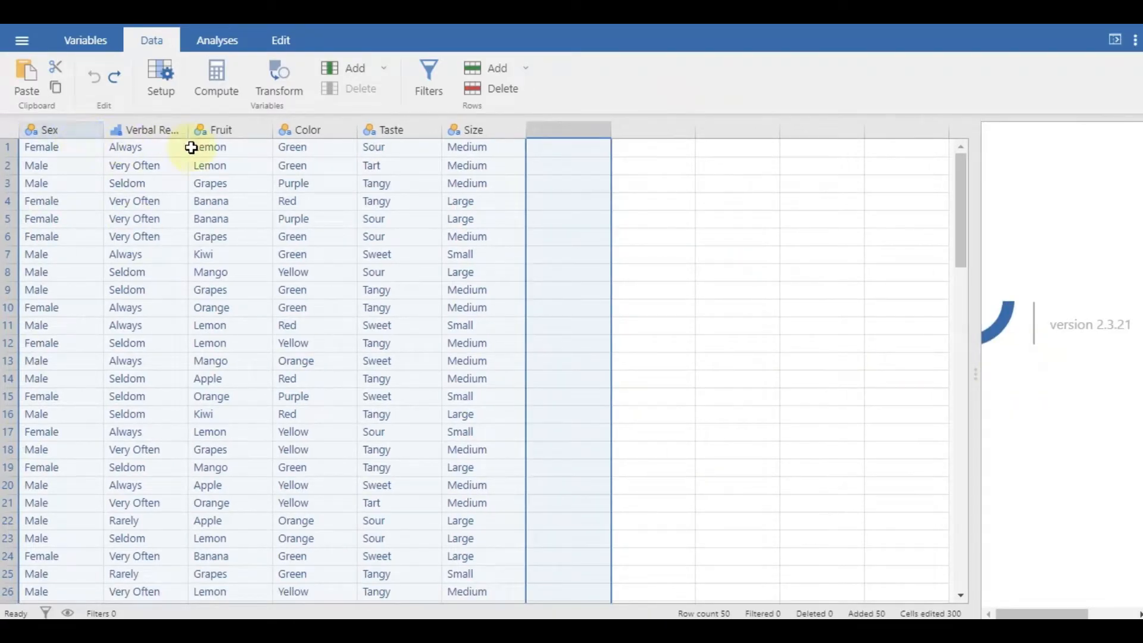
{"action": "mouse_move", "coordinate": [496, 140]}
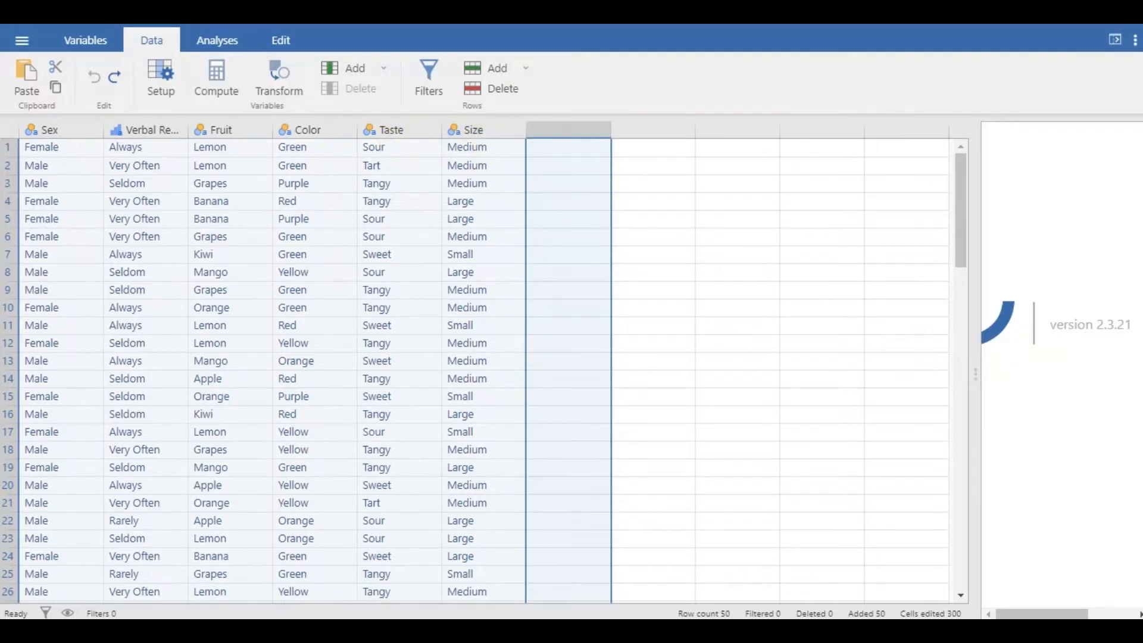
Start a new Descriptives analysis from Analyses > Exploration
{"action": "left_click", "coordinate": [217, 40]}
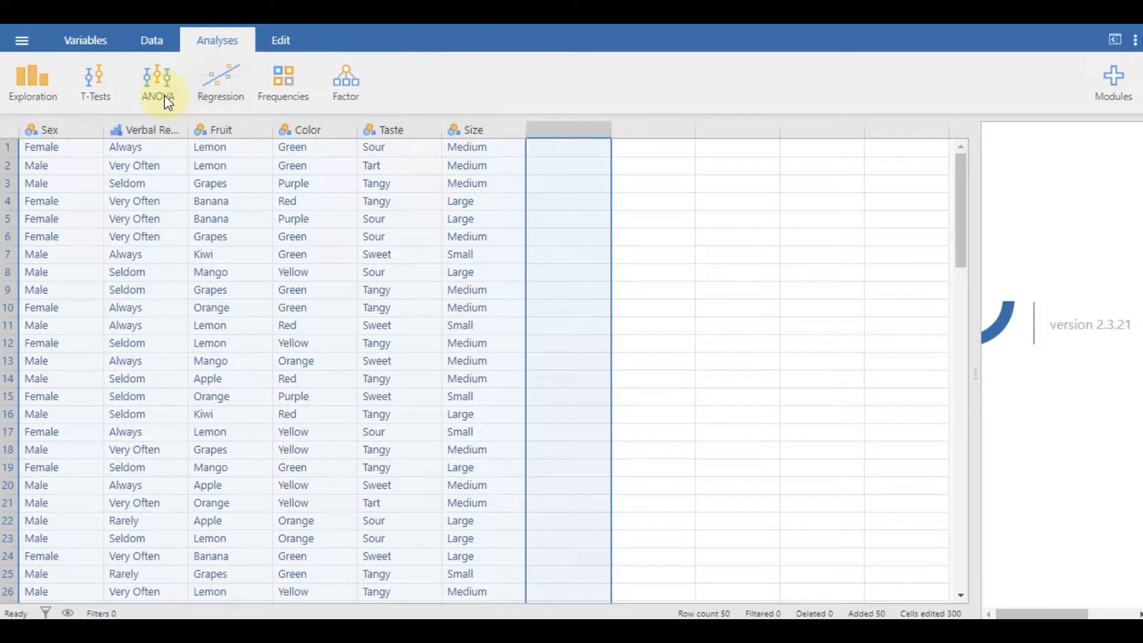
{"action": "left_click", "coordinate": [32, 83]}
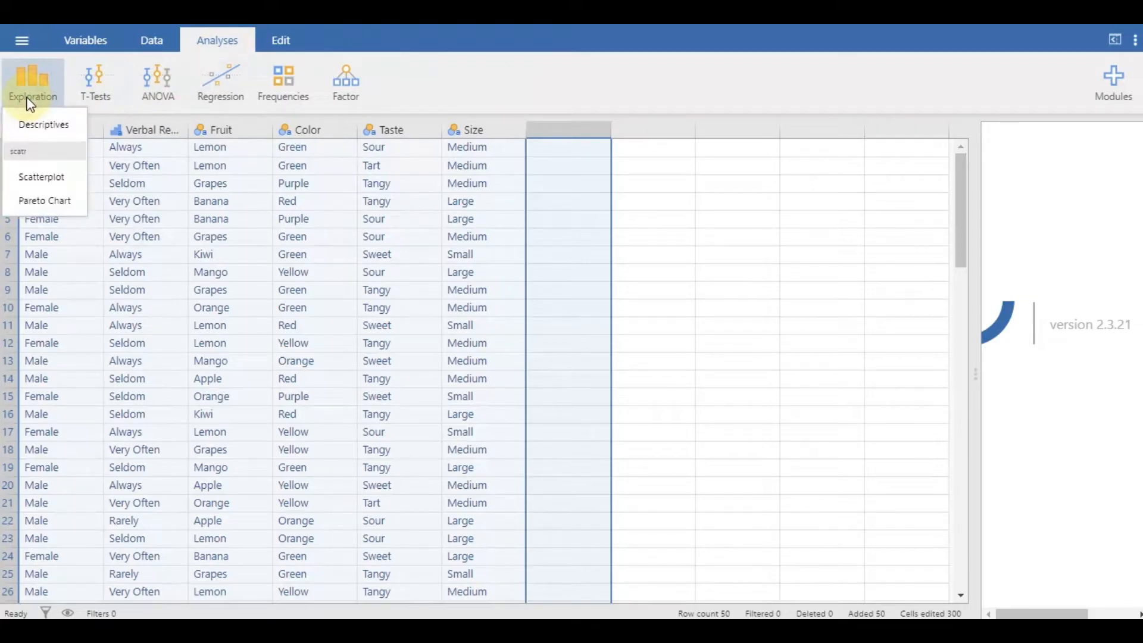
{"action": "left_click", "coordinate": [44, 124]}
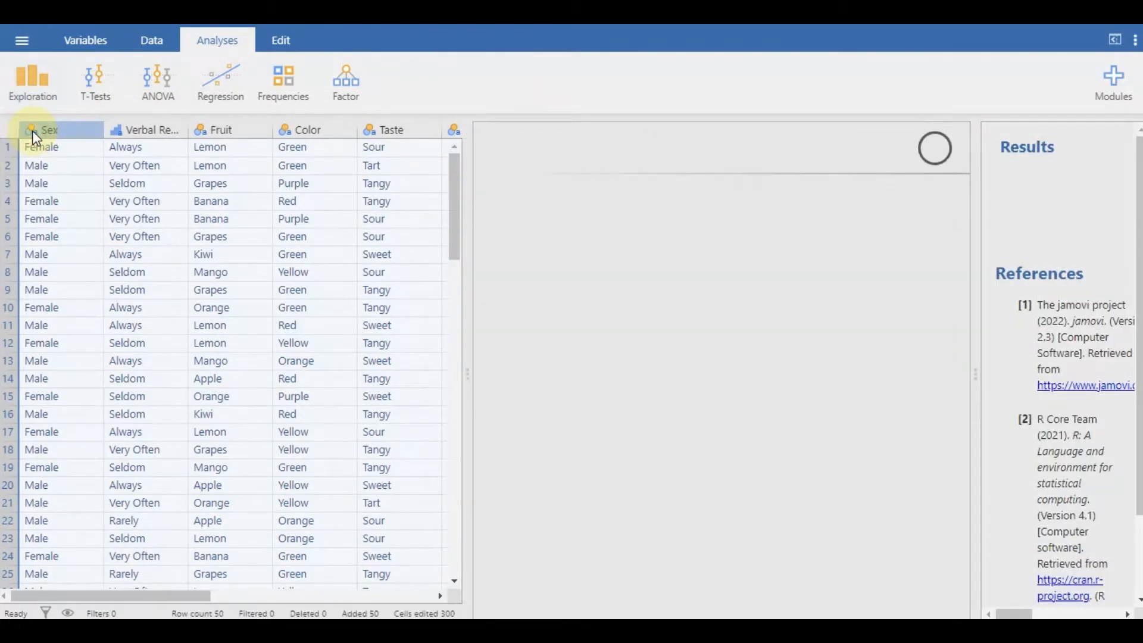
Add Color and Size as variables and split them by Fruit
{"action": "left_click", "coordinate": [33, 82]}
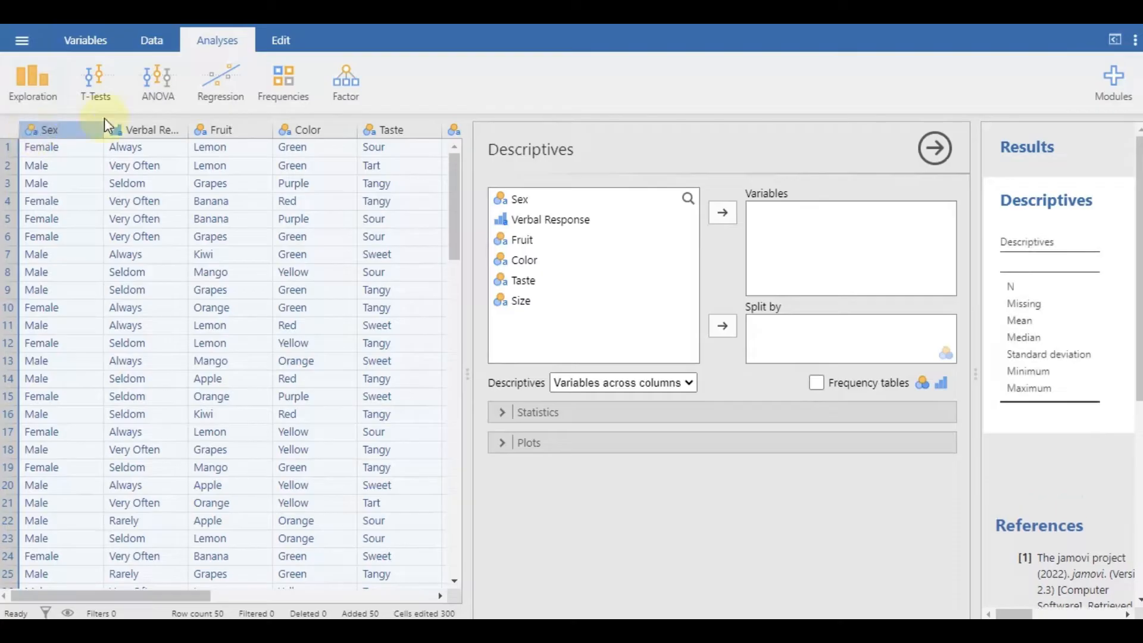
{"action": "mouse_move", "coordinate": [820, 332]}
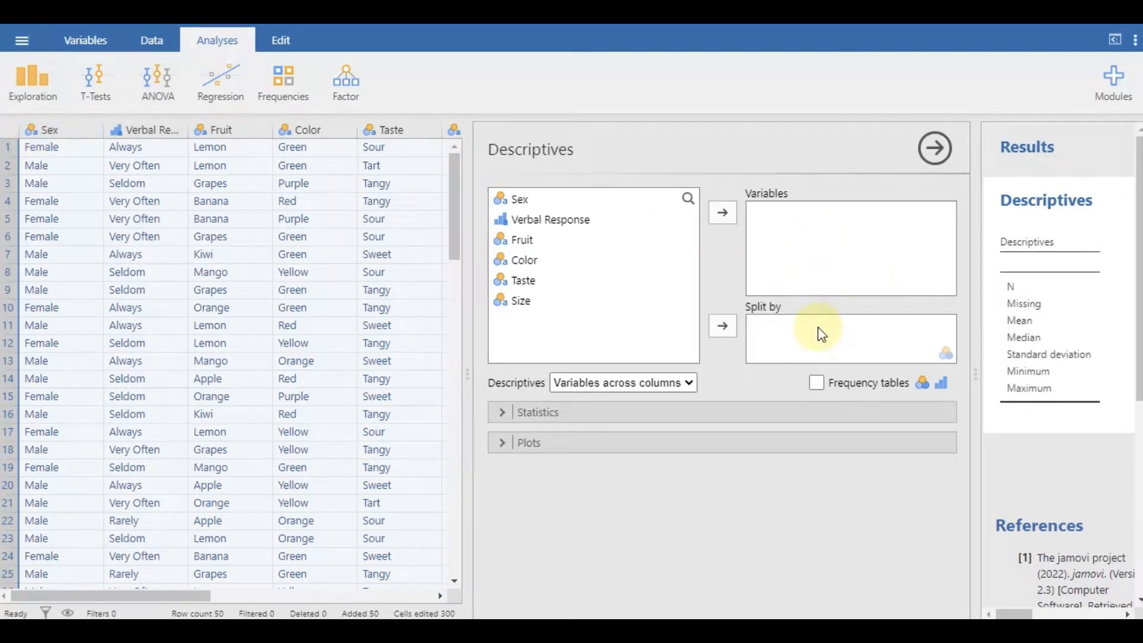
{"action": "mouse_move", "coordinate": [557, 230]}
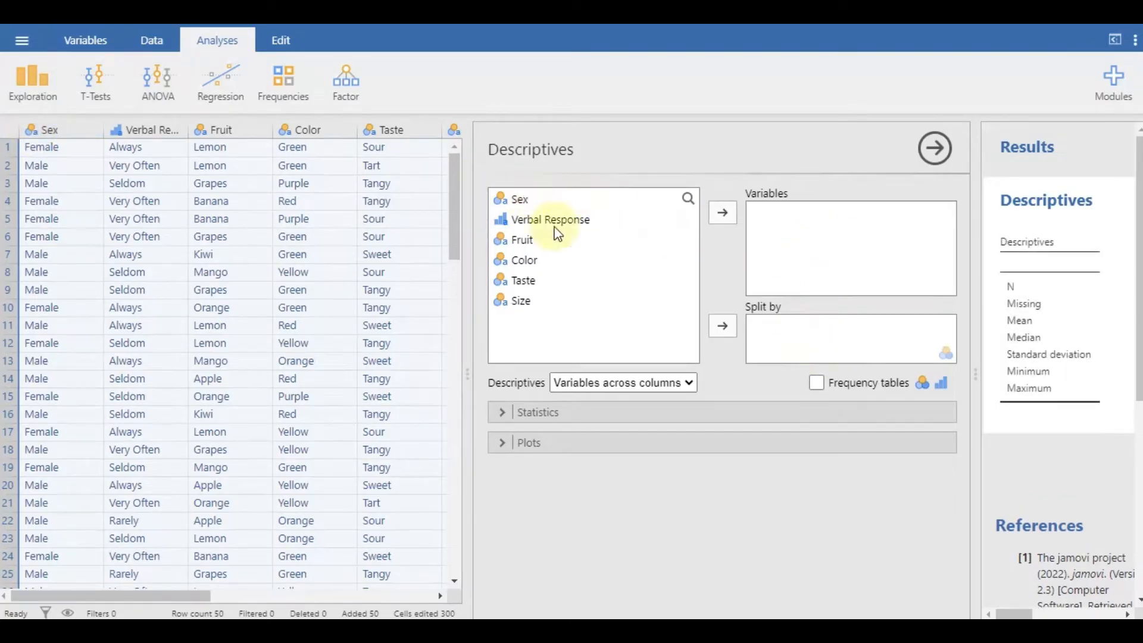
{"action": "left_click", "coordinate": [721, 212]}
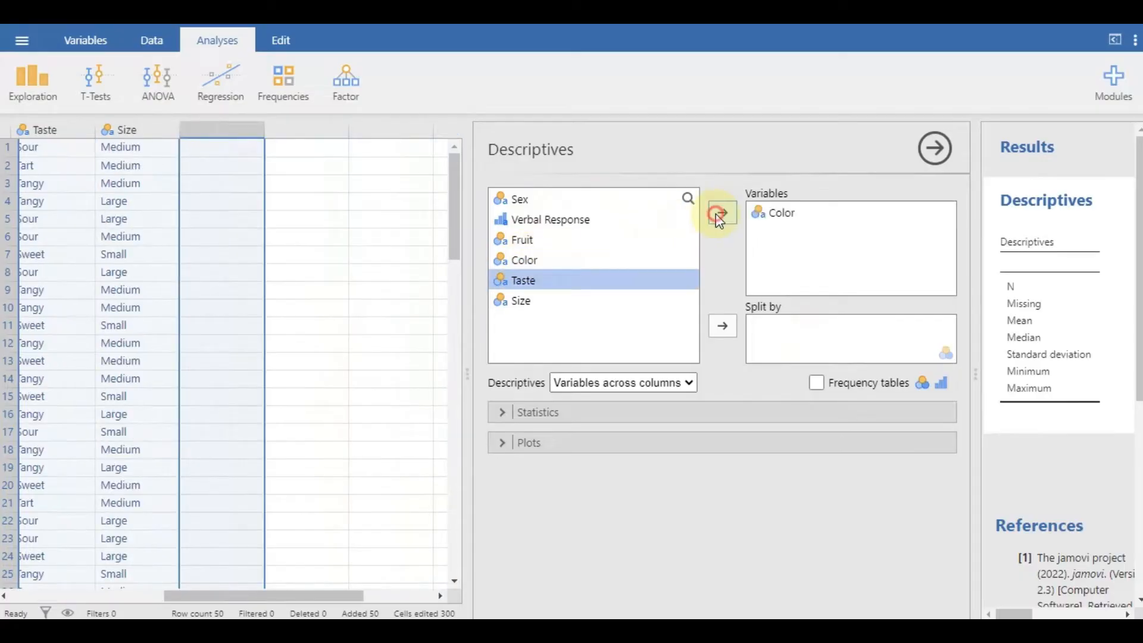
{"action": "left_click", "coordinate": [721, 211]}
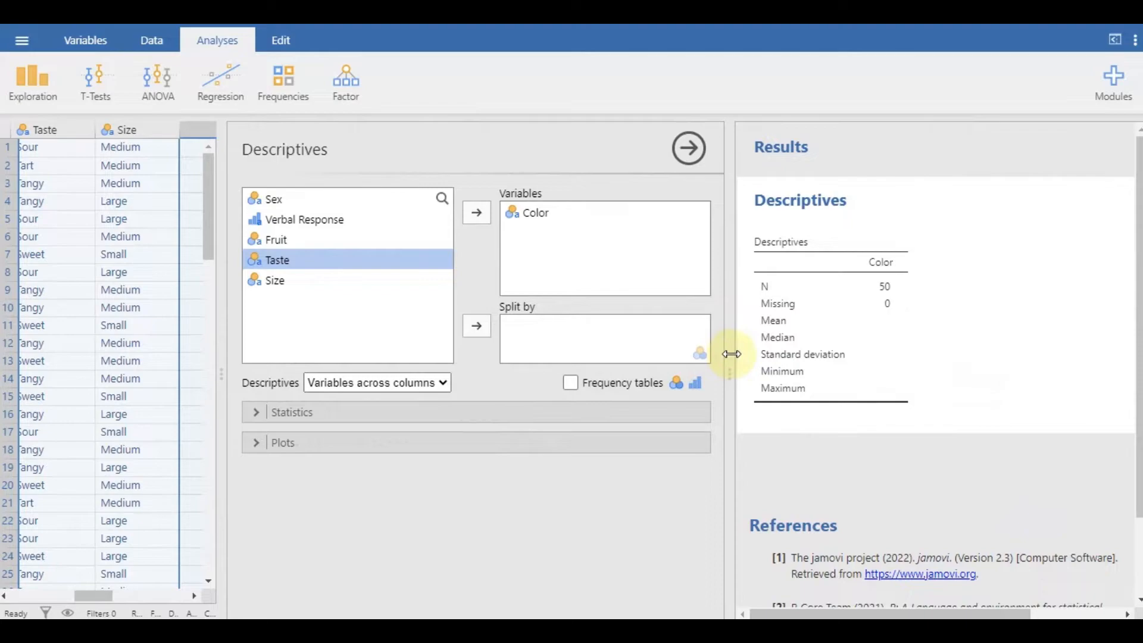
{"action": "mouse_move", "coordinate": [435, 260]}
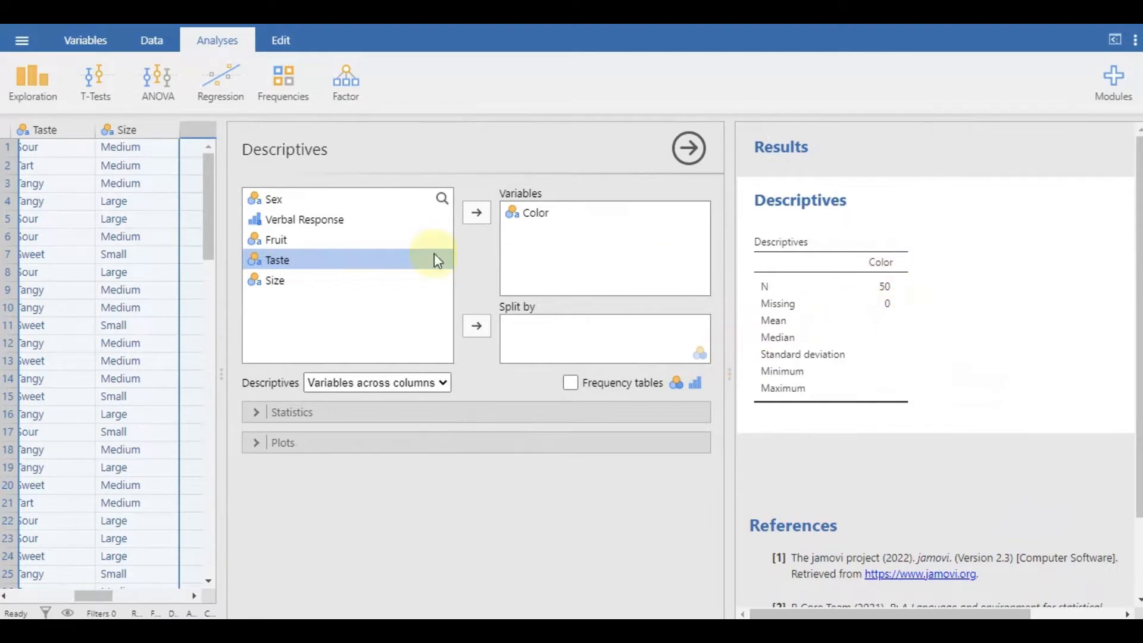
{"action": "left_click", "coordinate": [476, 212]}
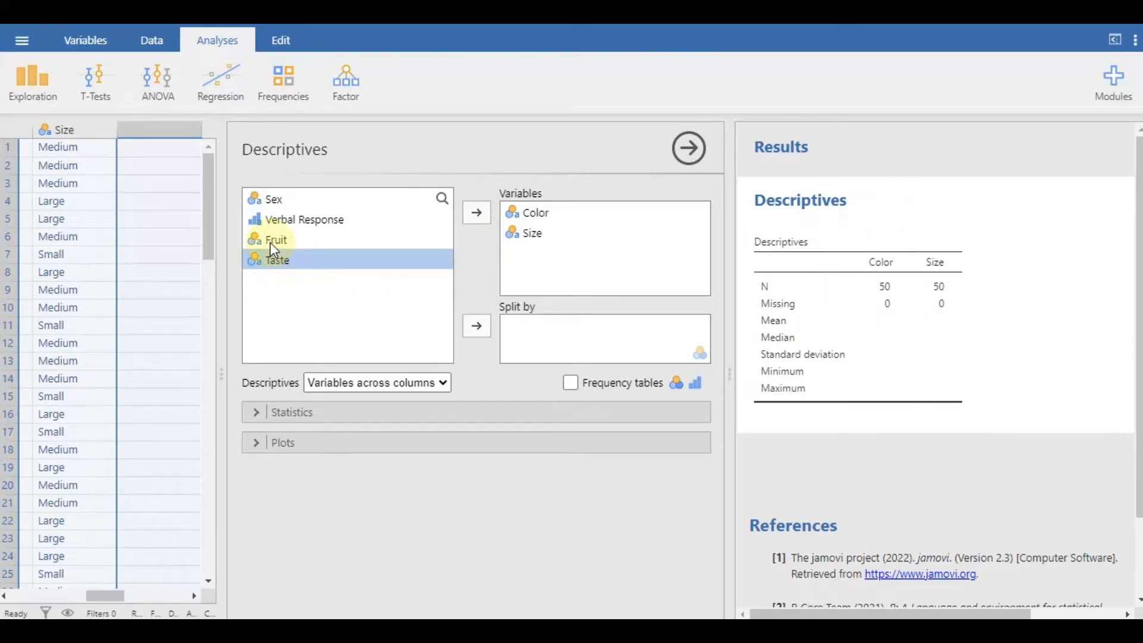
{"action": "left_click", "coordinate": [476, 325]}
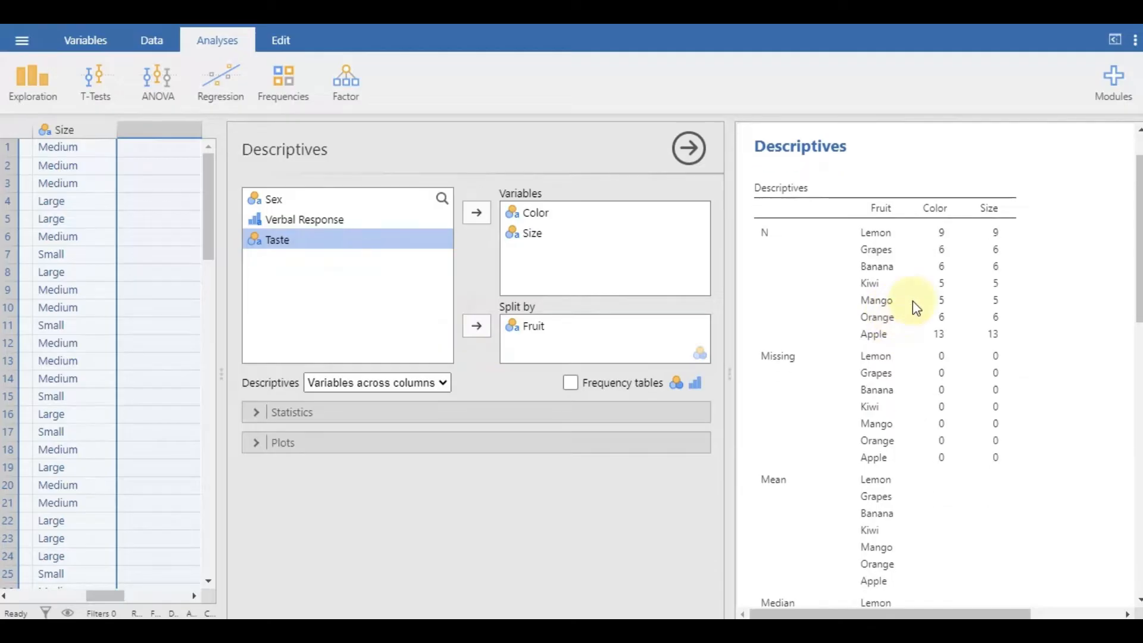
{"action": "mouse_move", "coordinate": [1087, 405]}
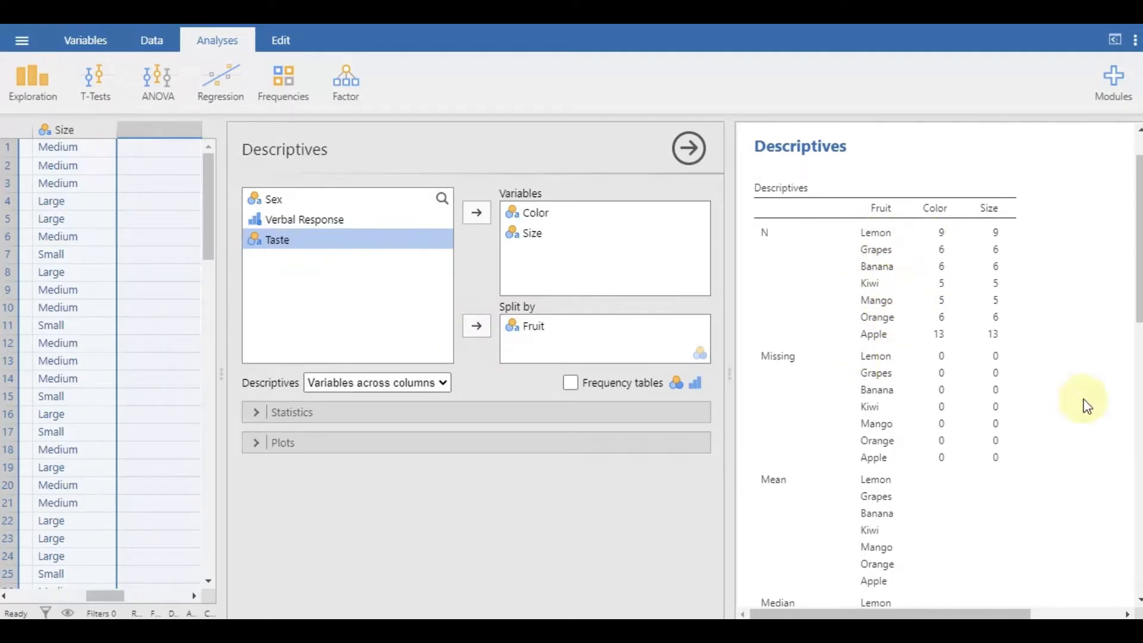
{"action": "mouse_move", "coordinate": [902, 437]}
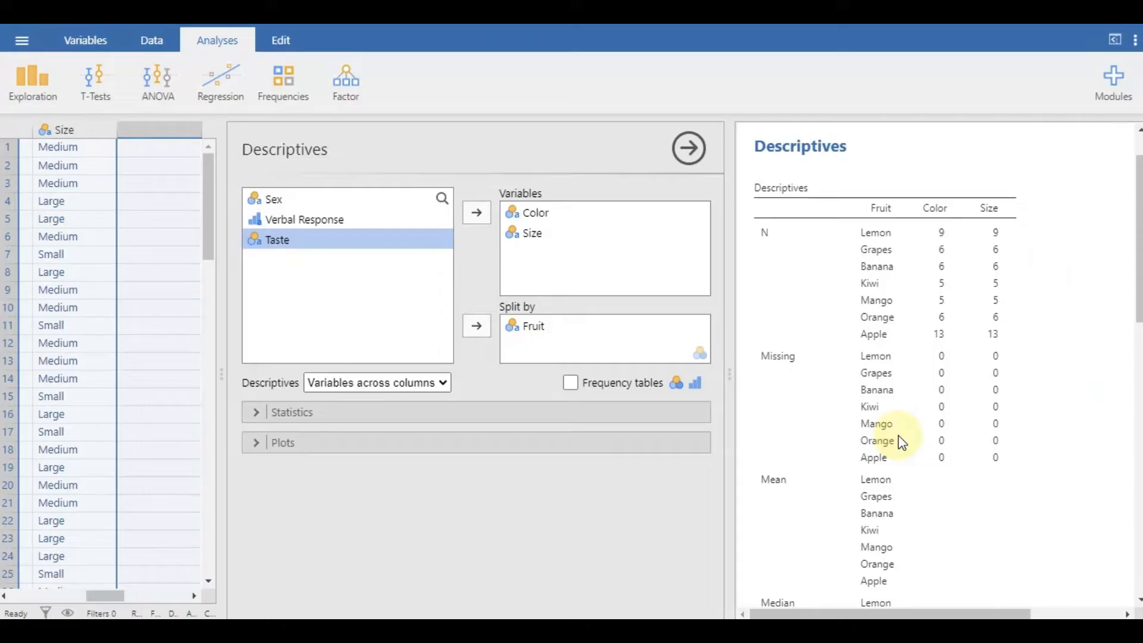
{"action": "scroll", "scroll_direction": "down", "scroll_amount": 3}
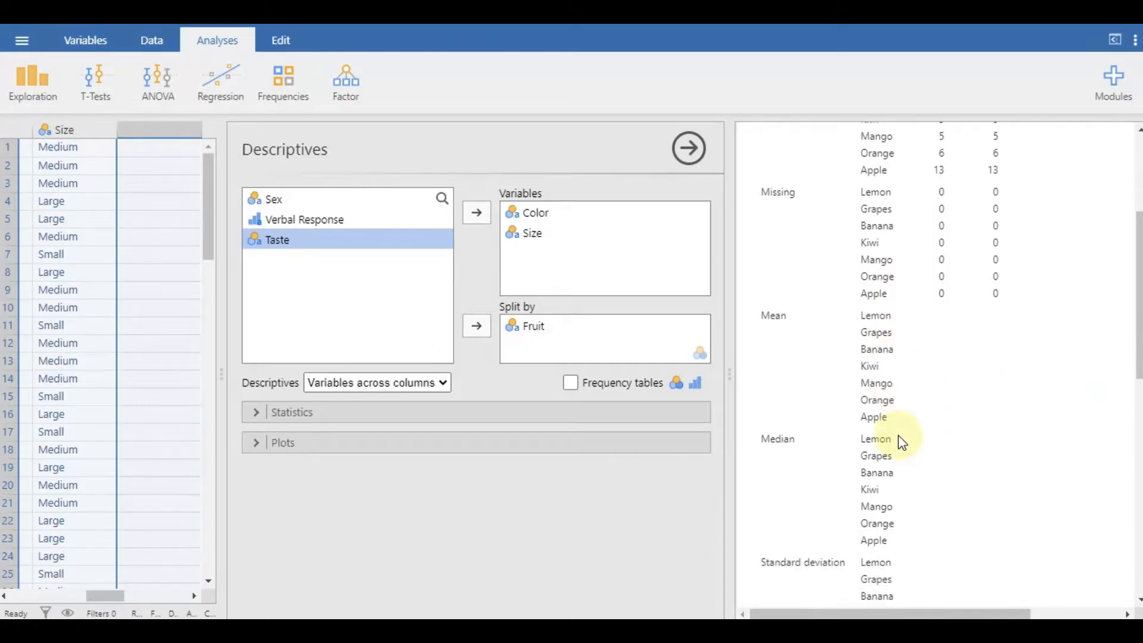
{"action": "scroll", "scroll_direction": "up", "scroll_amount": 3}
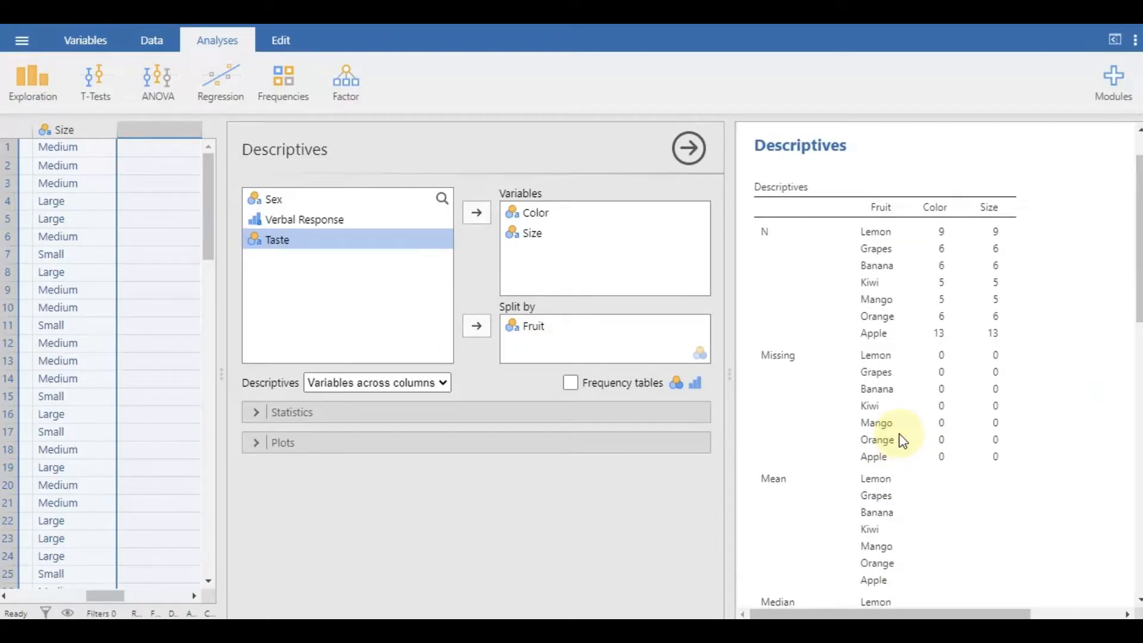
Turn on frequency tables for Color and Size and review them
{"action": "left_click", "coordinate": [570, 383]}
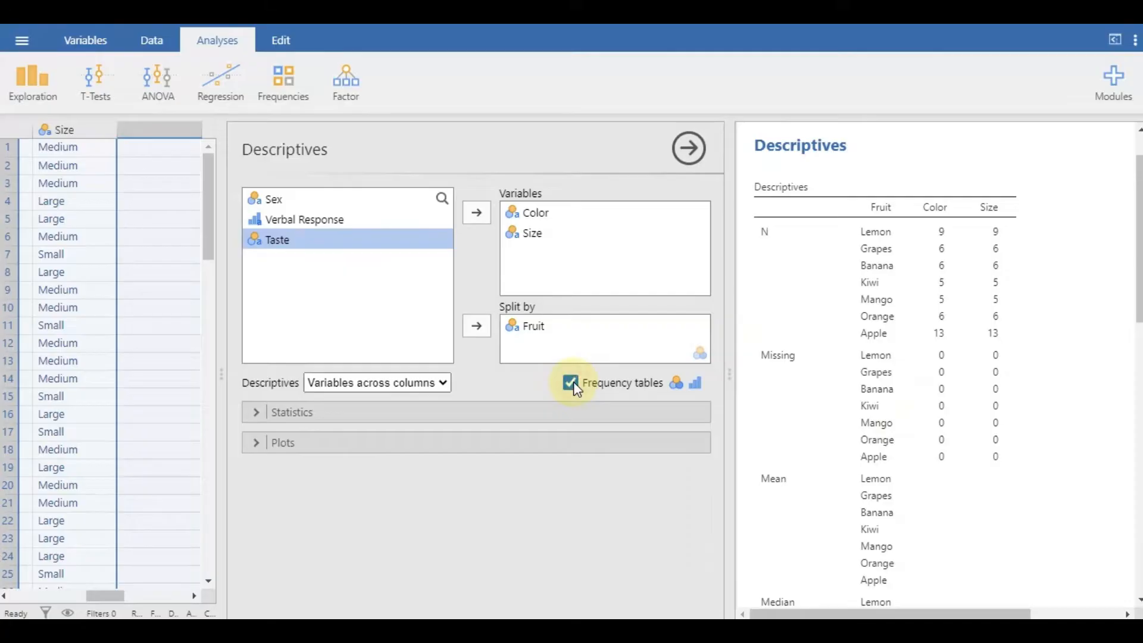
{"action": "left_click", "coordinate": [571, 383]}
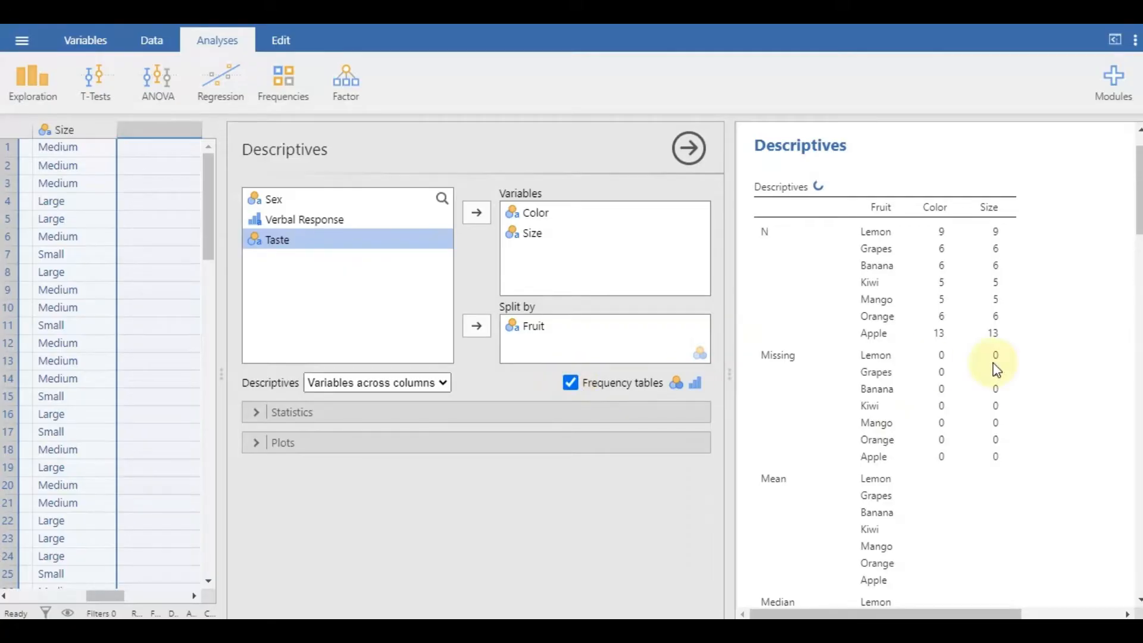
{"action": "scroll", "scroll_direction": "down", "scroll_amount": 3}
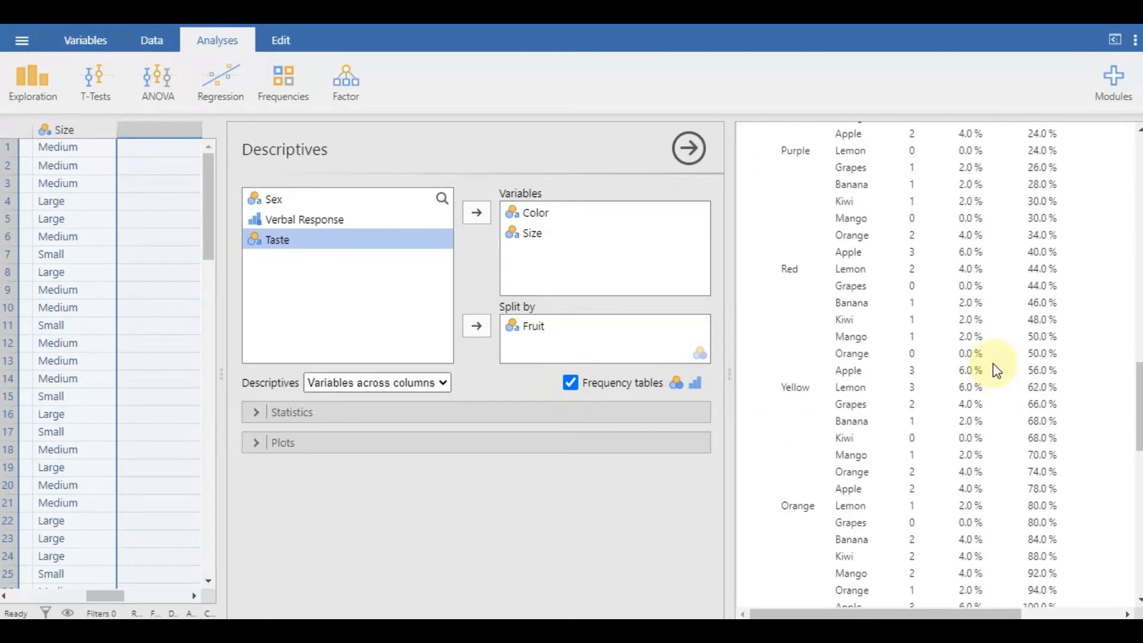
{"action": "scroll", "scroll_direction": "up", "scroll_amount": 3}
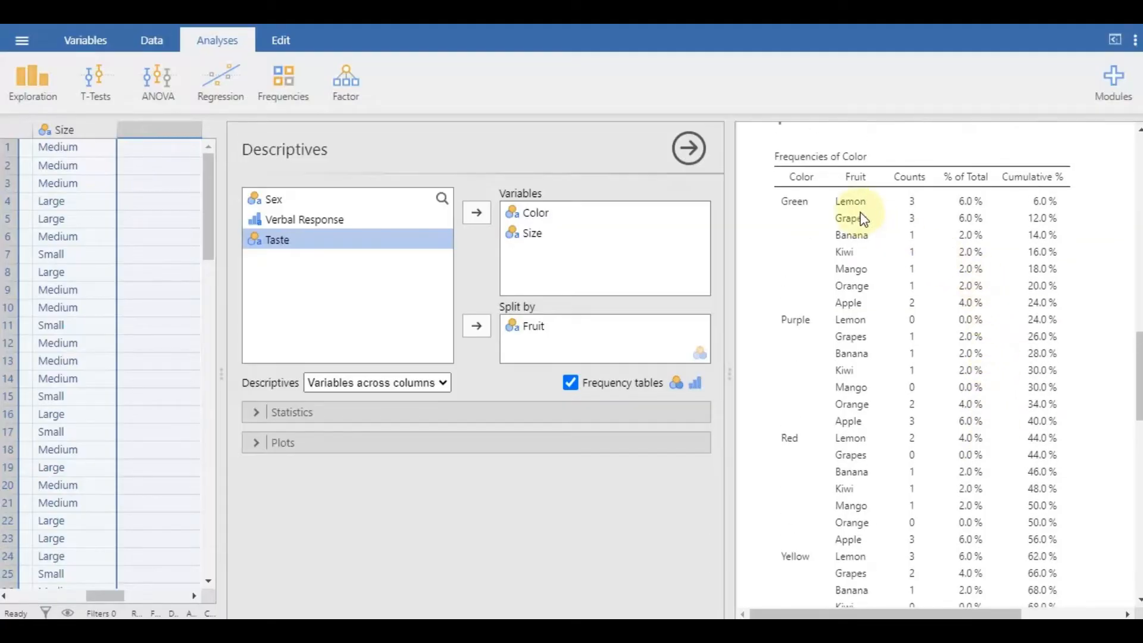
{"action": "mouse_move", "coordinate": [1035, 226]}
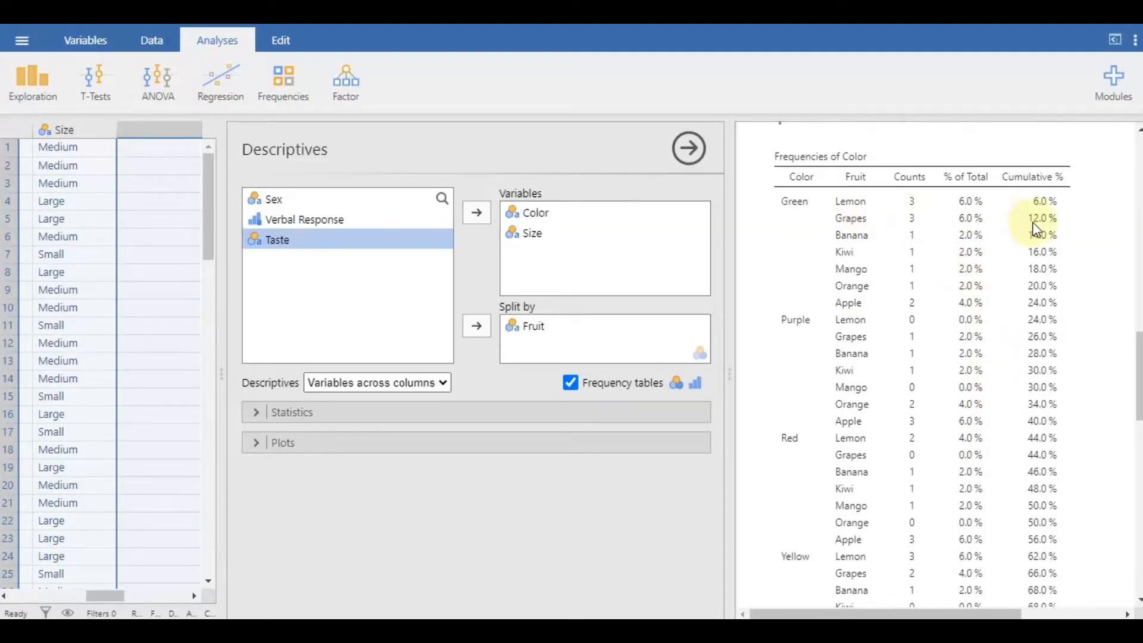
{"action": "scroll", "scroll_direction": "down", "scroll_amount": 3}
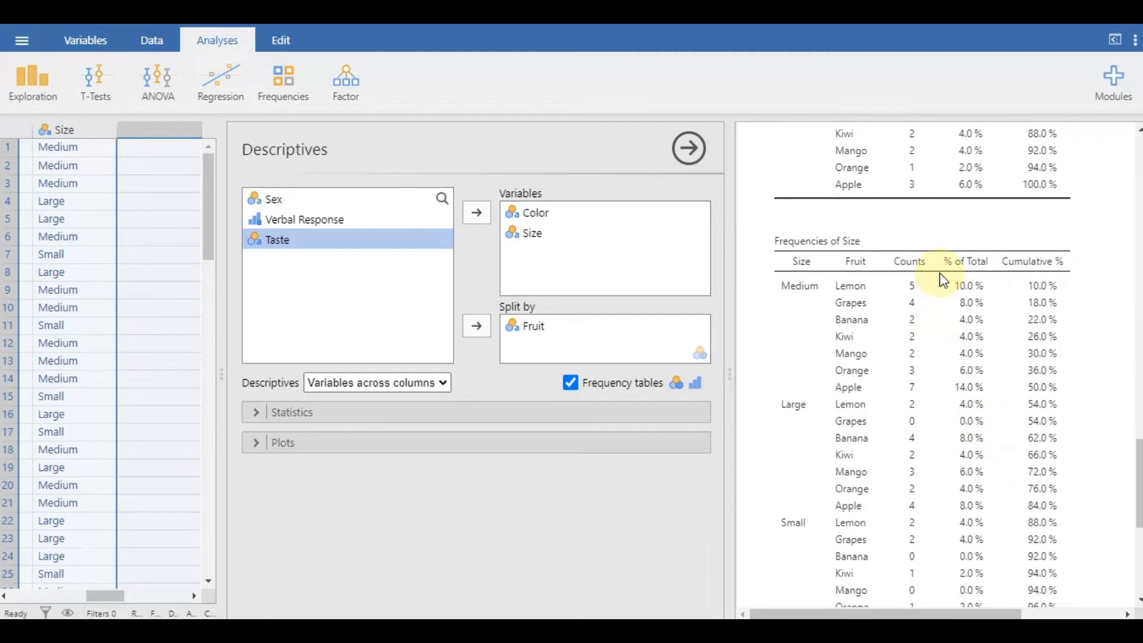
{"action": "mouse_move", "coordinate": [1061, 314]}
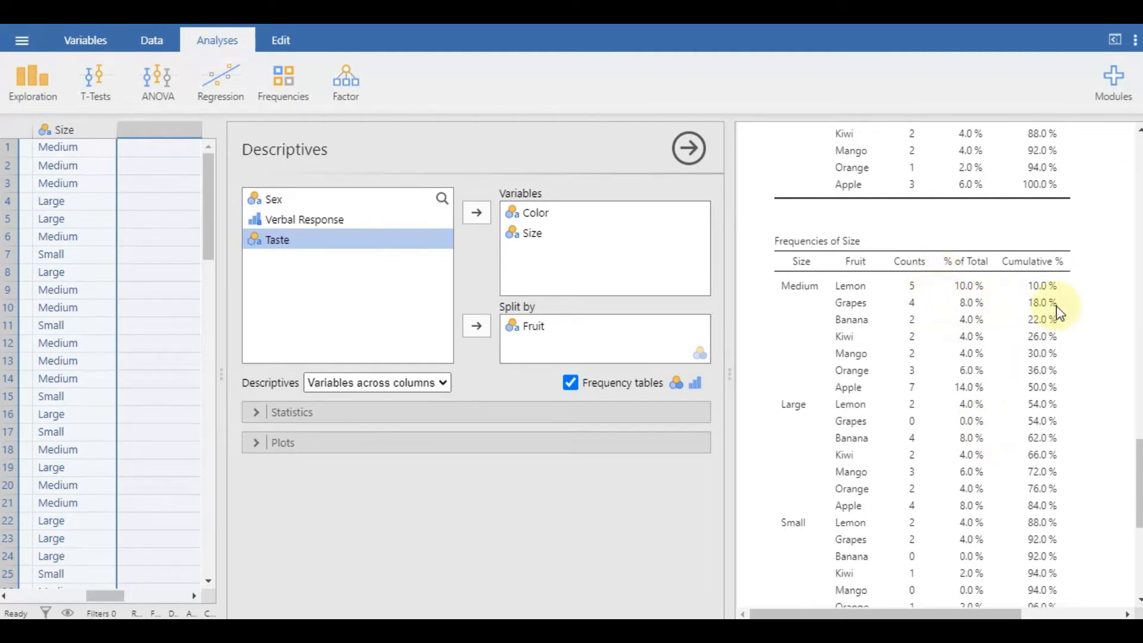
Close the Descriptives options and expand the Frequencies analysis menu
{"action": "left_click", "coordinate": [688, 148]}
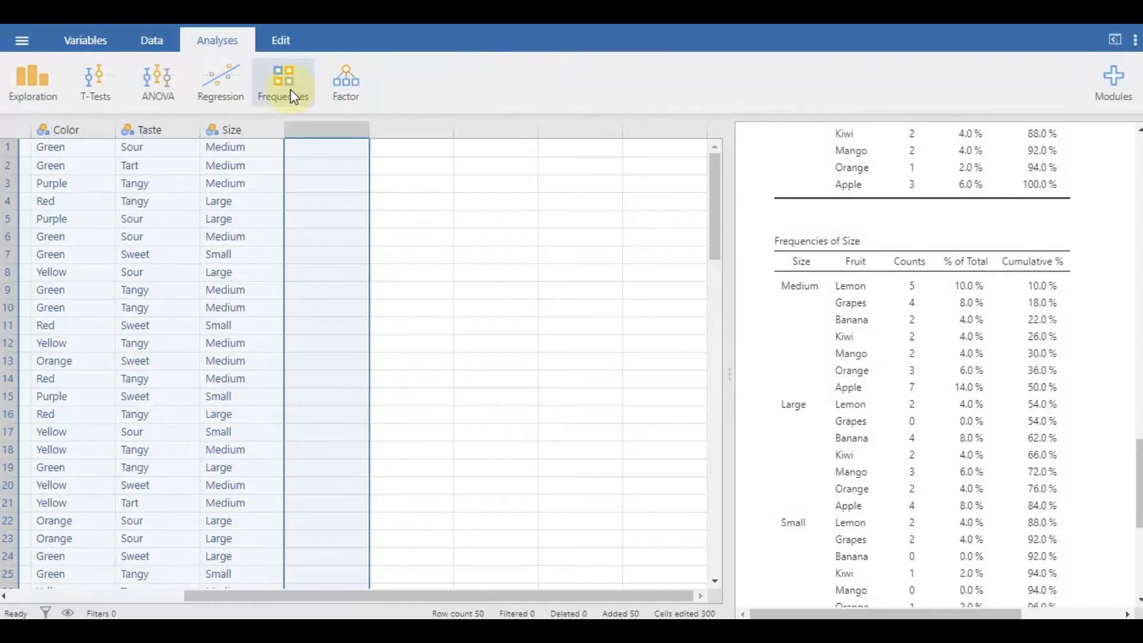
{"action": "left_click", "coordinate": [283, 83]}
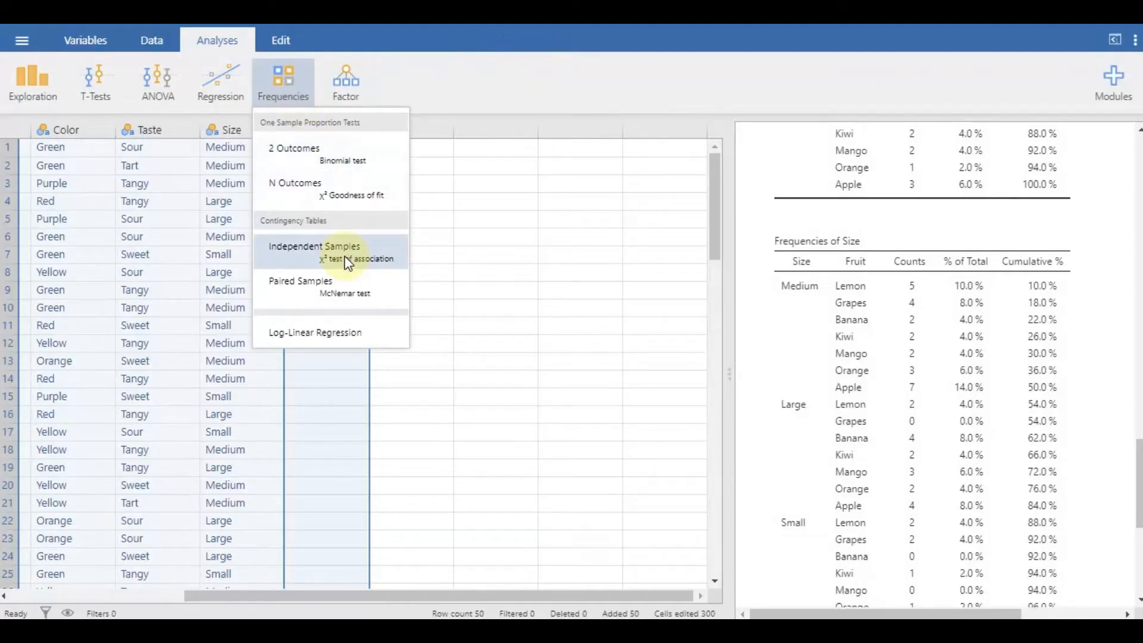
Create an Independent Samples χ² test with Sex as rows, Verbal Response as columns
{"action": "left_click", "coordinate": [314, 246]}
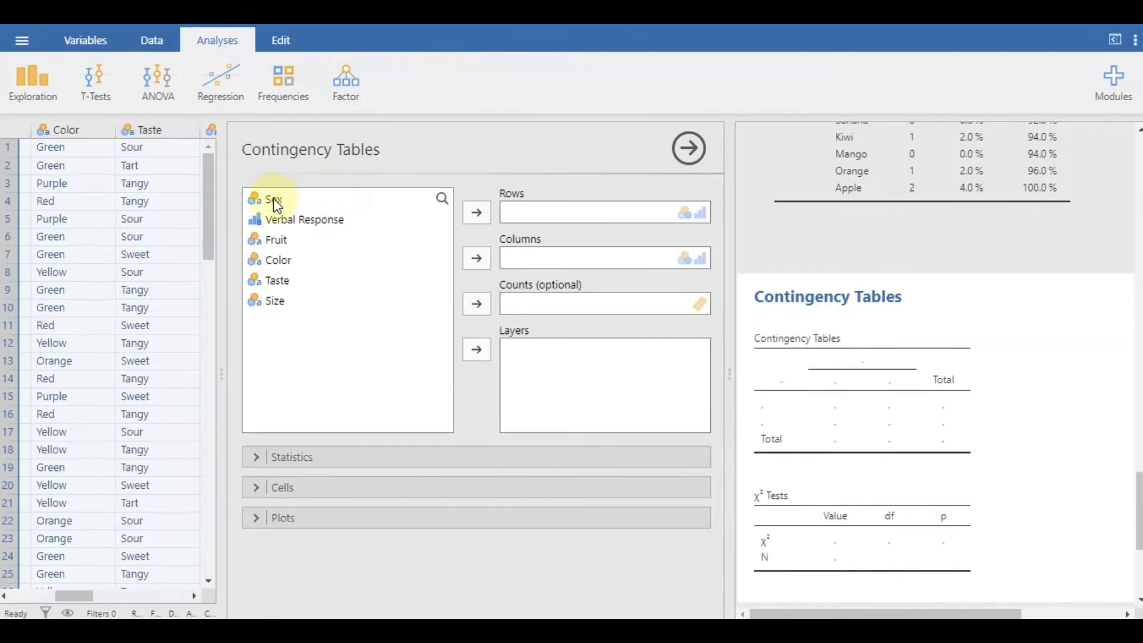
{"action": "left_click", "coordinate": [476, 211]}
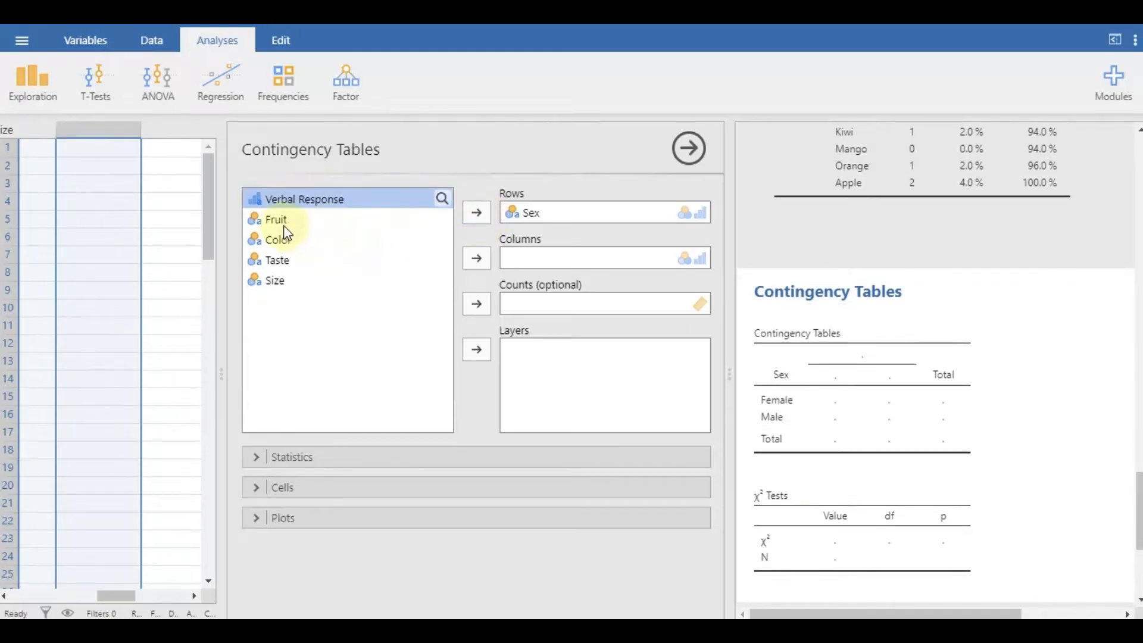
{"action": "left_click", "coordinate": [475, 257]}
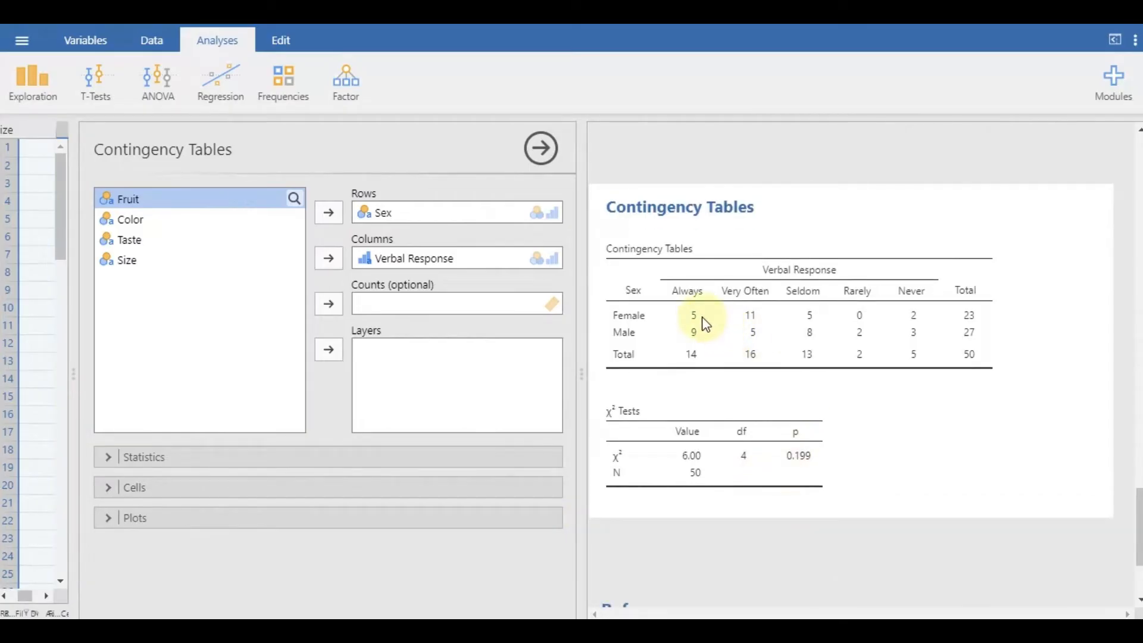
{"action": "mouse_move", "coordinate": [967, 325]}
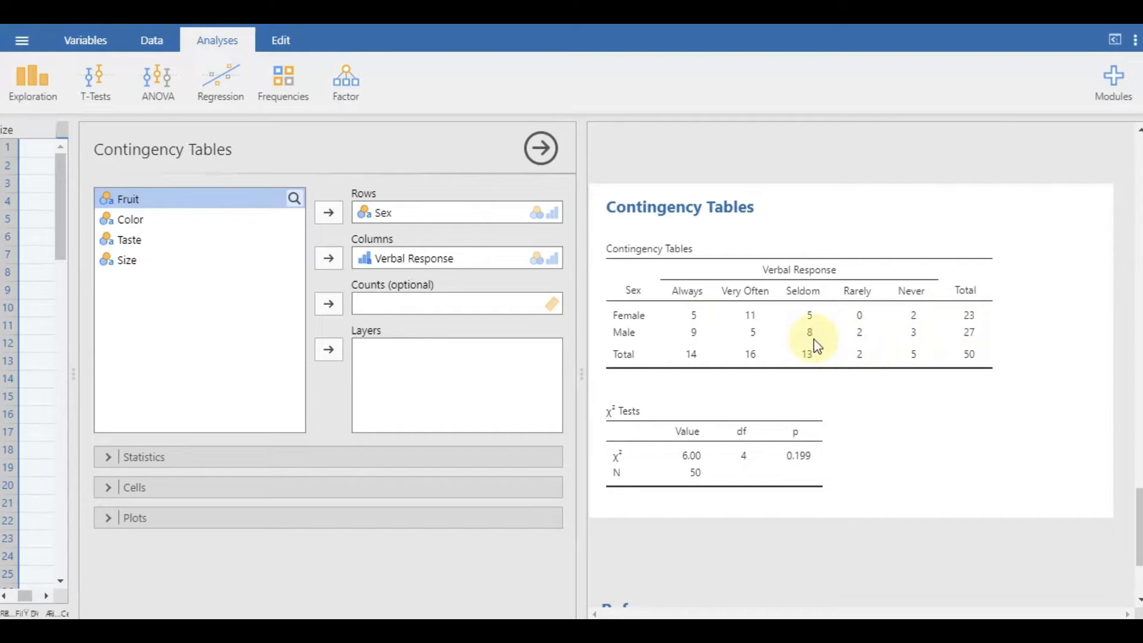
{"action": "mouse_move", "coordinate": [976, 364]}
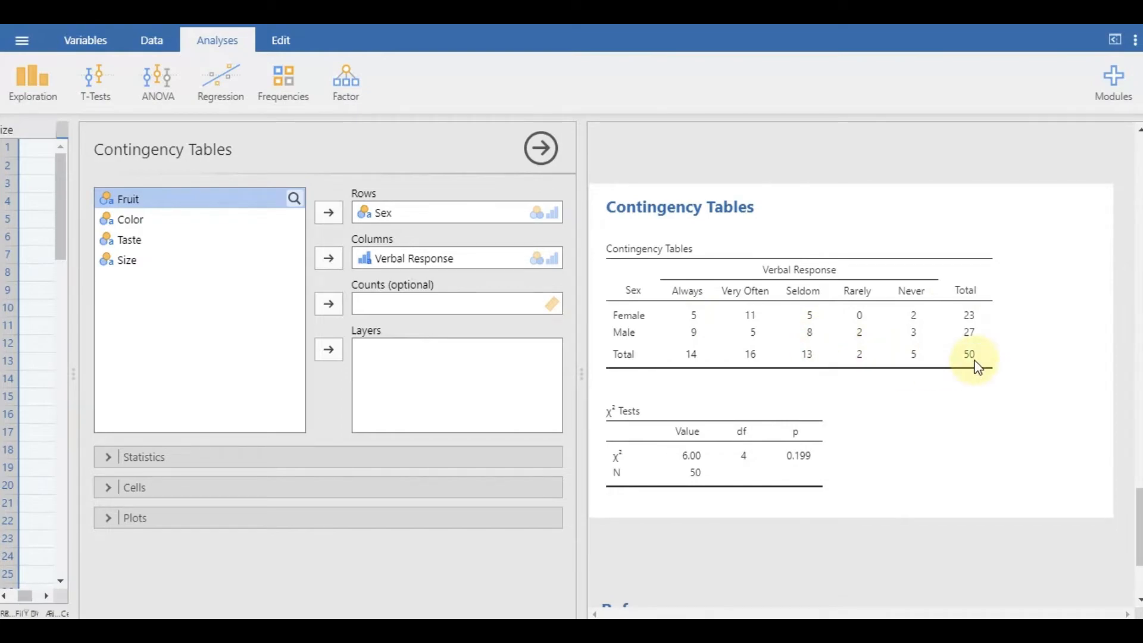
{"action": "mouse_move", "coordinate": [68, 455]}
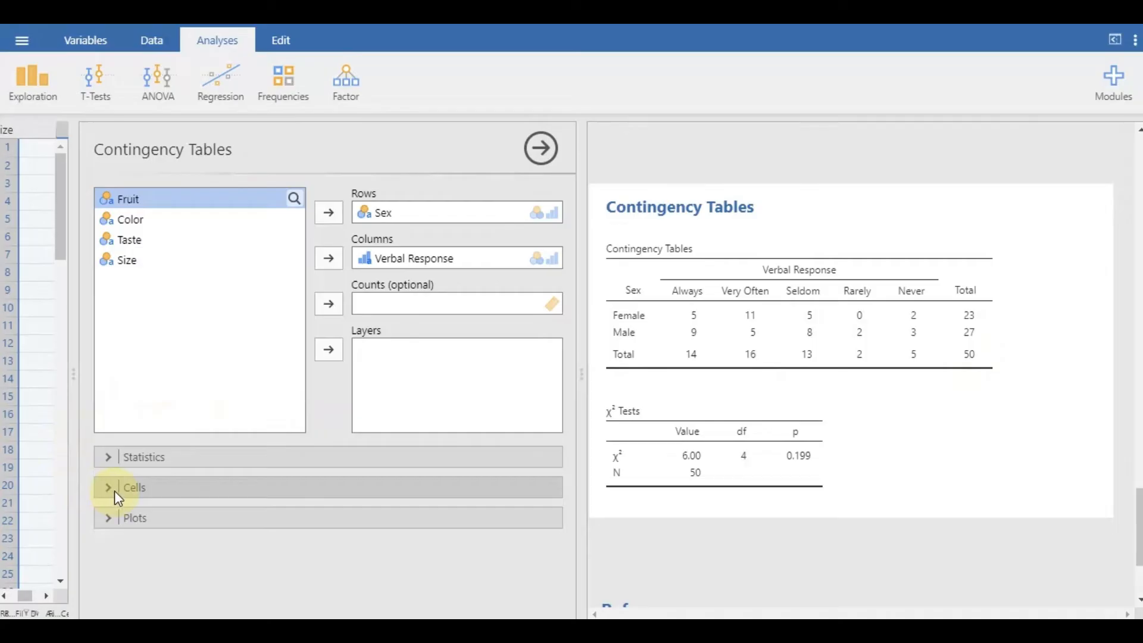
Expand Cells and add row percentages to the contingency table
{"action": "left_click", "coordinate": [134, 487]}
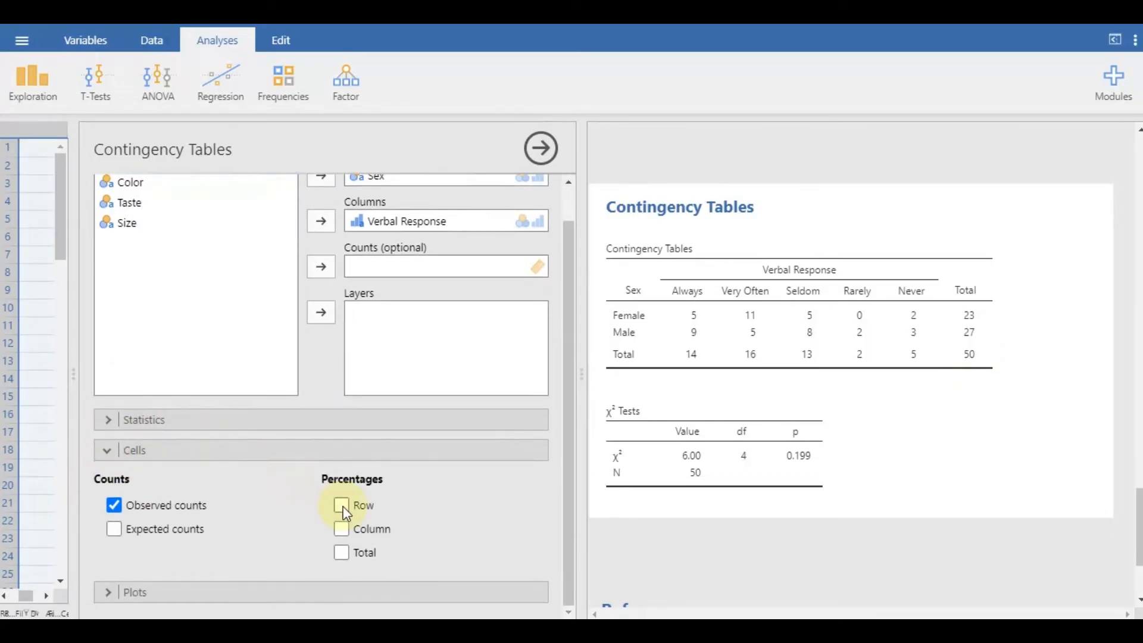
{"action": "left_click", "coordinate": [341, 505]}
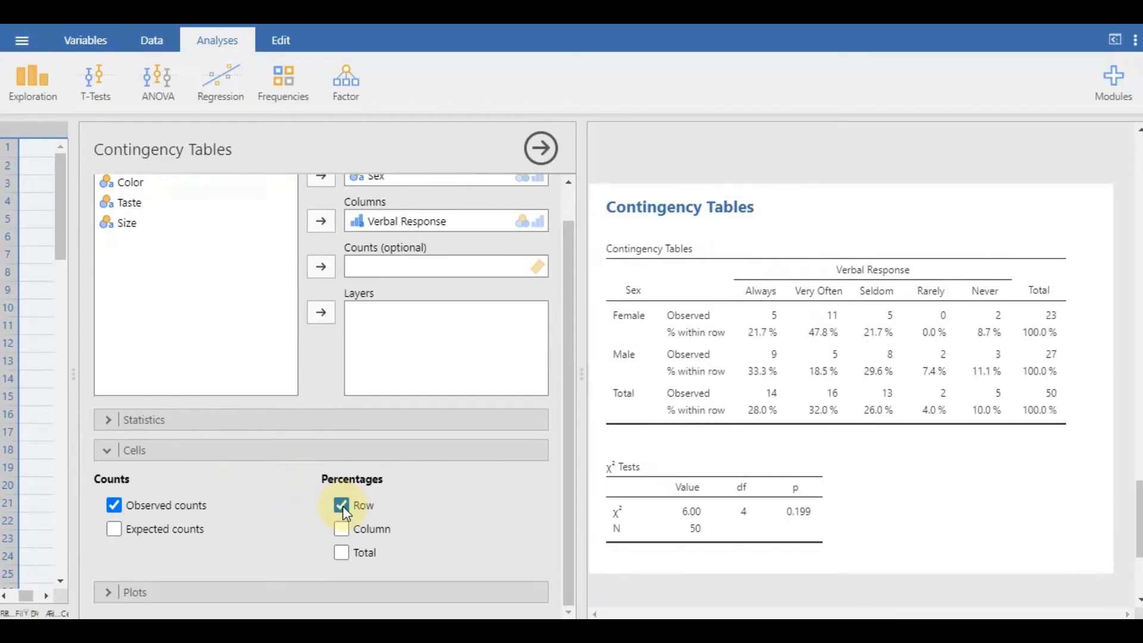
{"action": "mouse_move", "coordinate": [776, 324]}
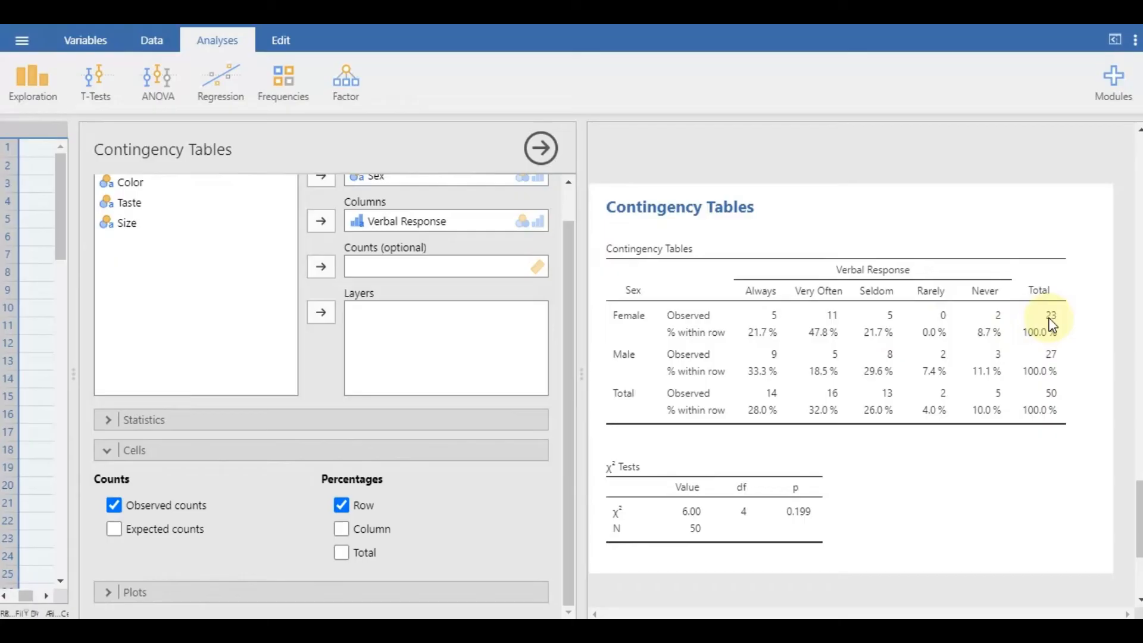
{"action": "mouse_move", "coordinate": [762, 332]}
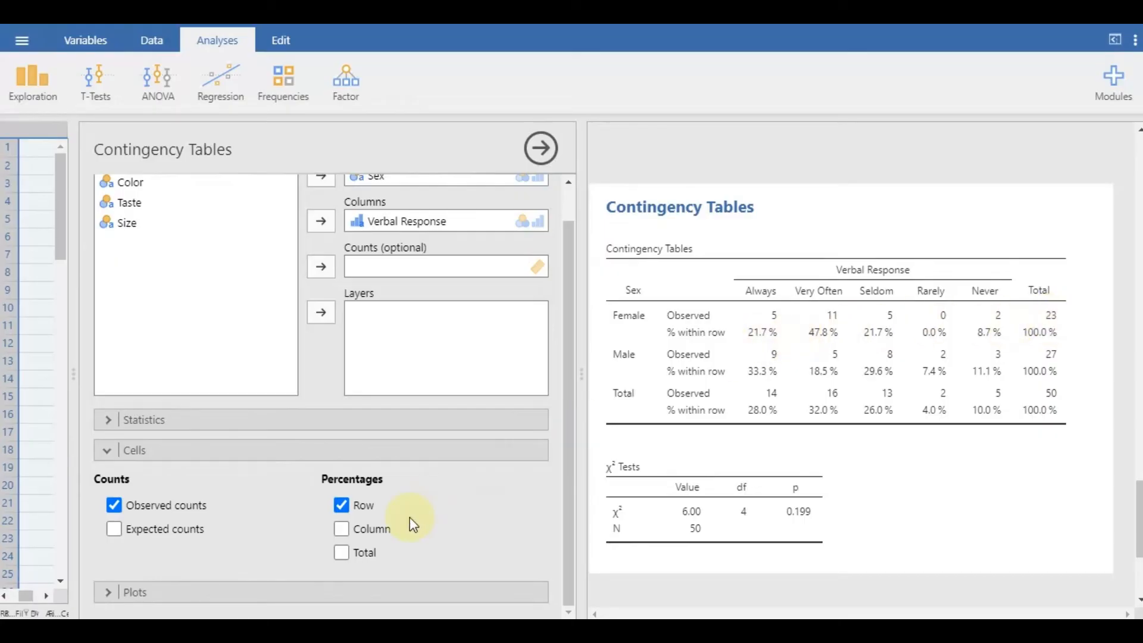
Remove row percentages, briefly show column percentages, then remove them too
{"action": "left_click", "coordinate": [341, 528]}
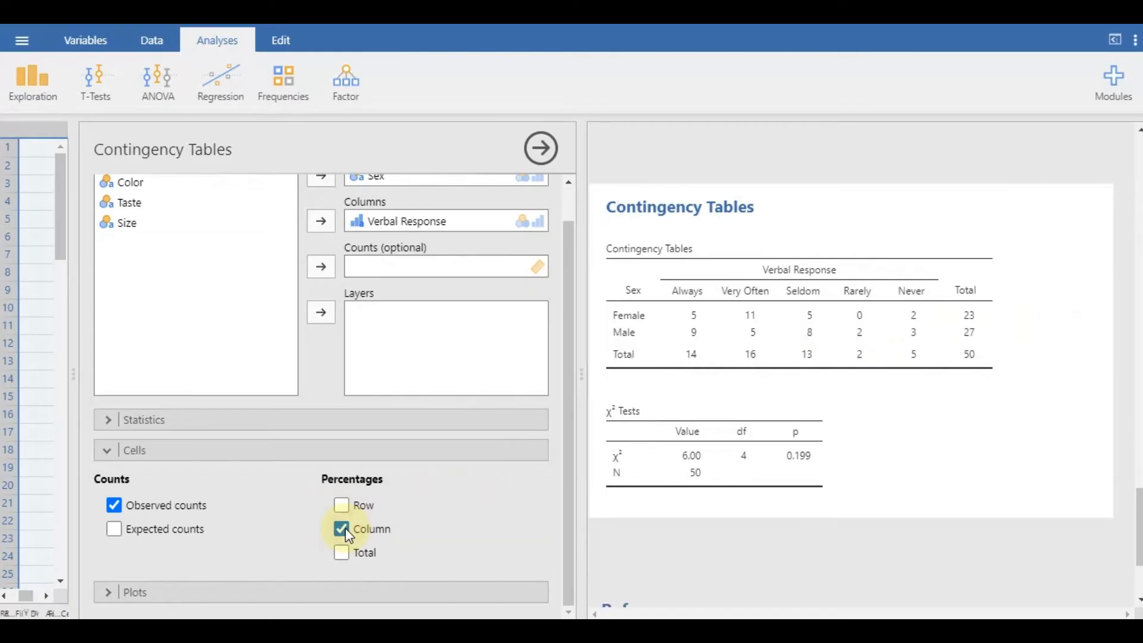
{"action": "left_click", "coordinate": [341, 529]}
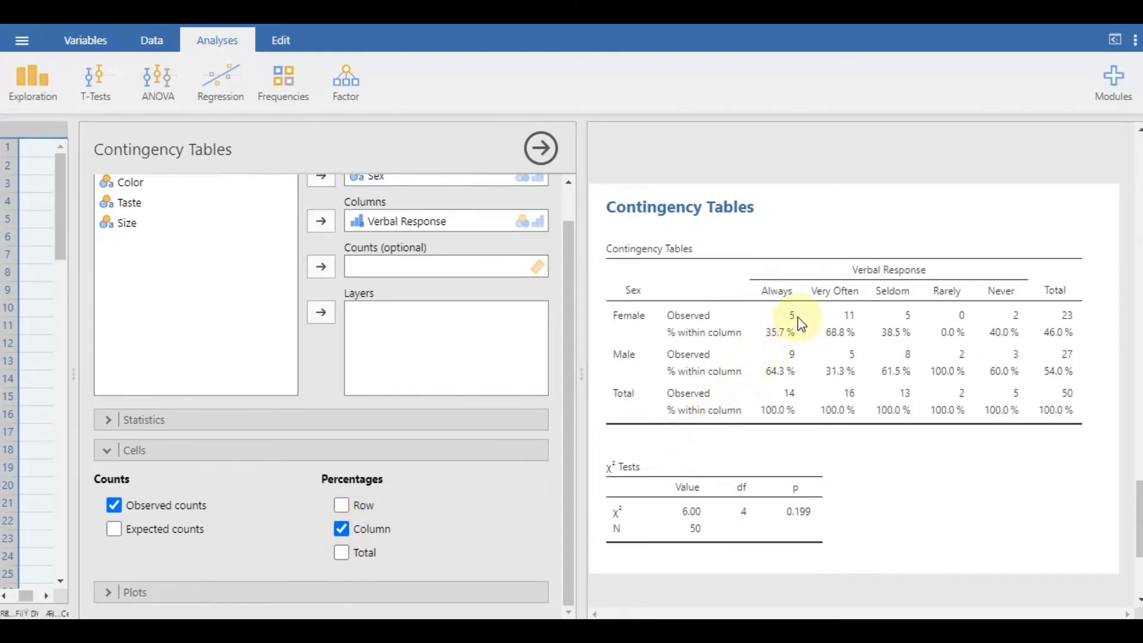
{"action": "mouse_move", "coordinate": [798, 403]}
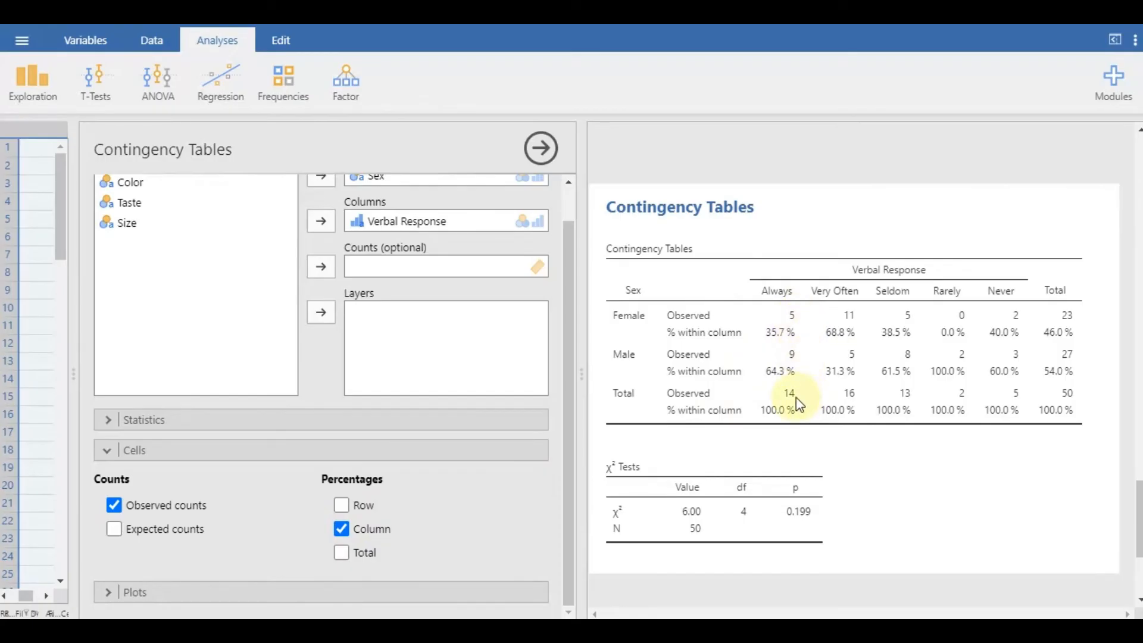
{"action": "mouse_move", "coordinate": [793, 335]}
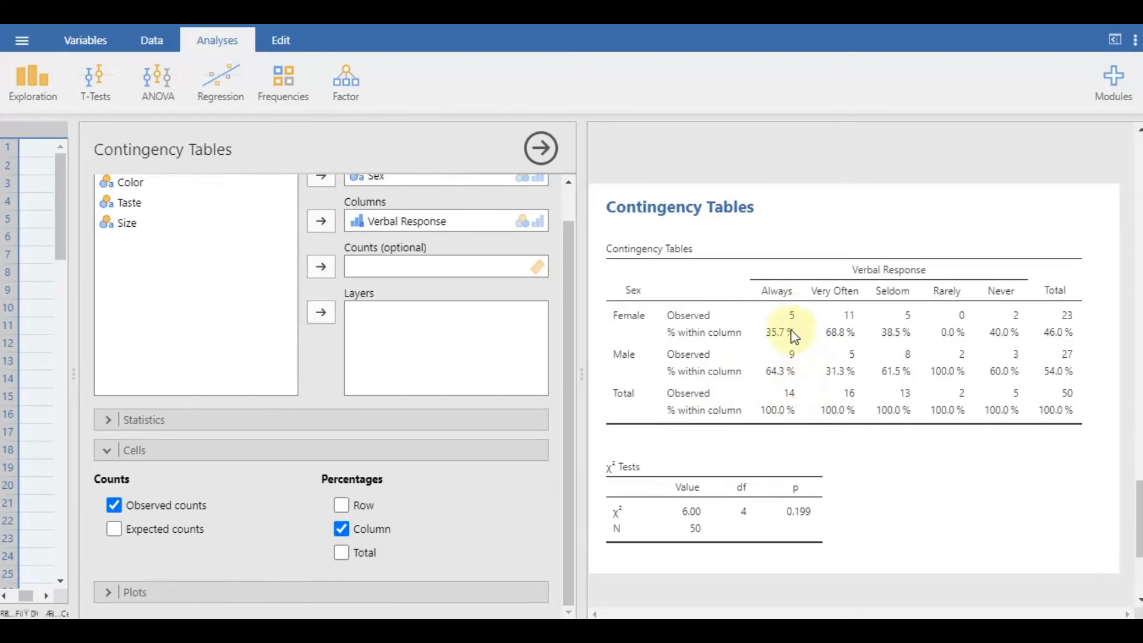
{"action": "mouse_move", "coordinate": [791, 345]}
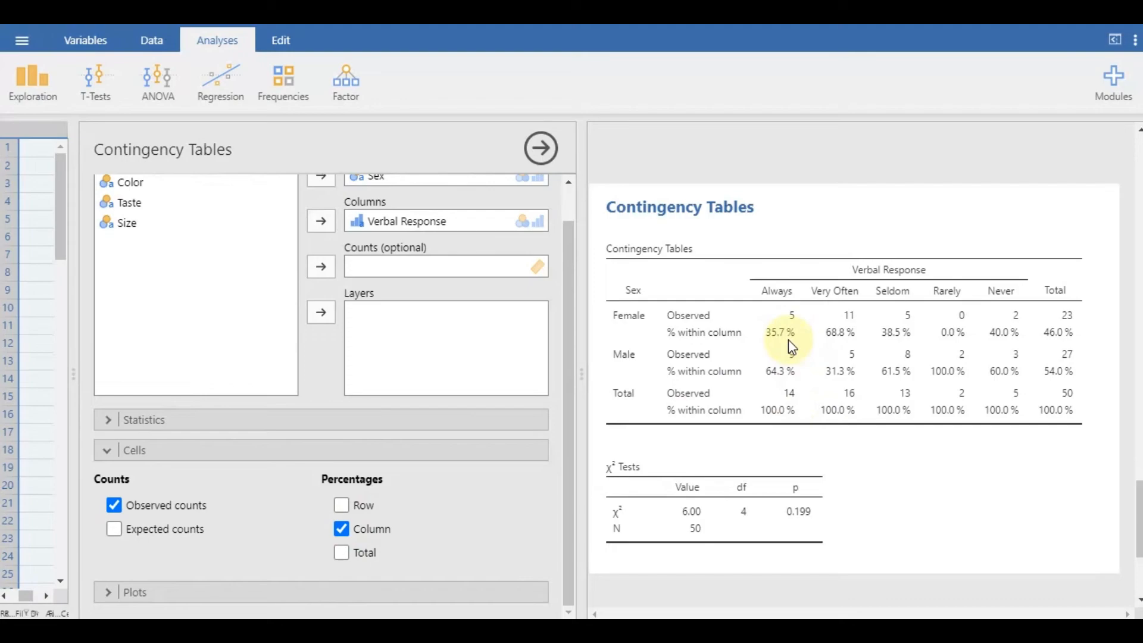
{"action": "left_click", "coordinate": [341, 529]}
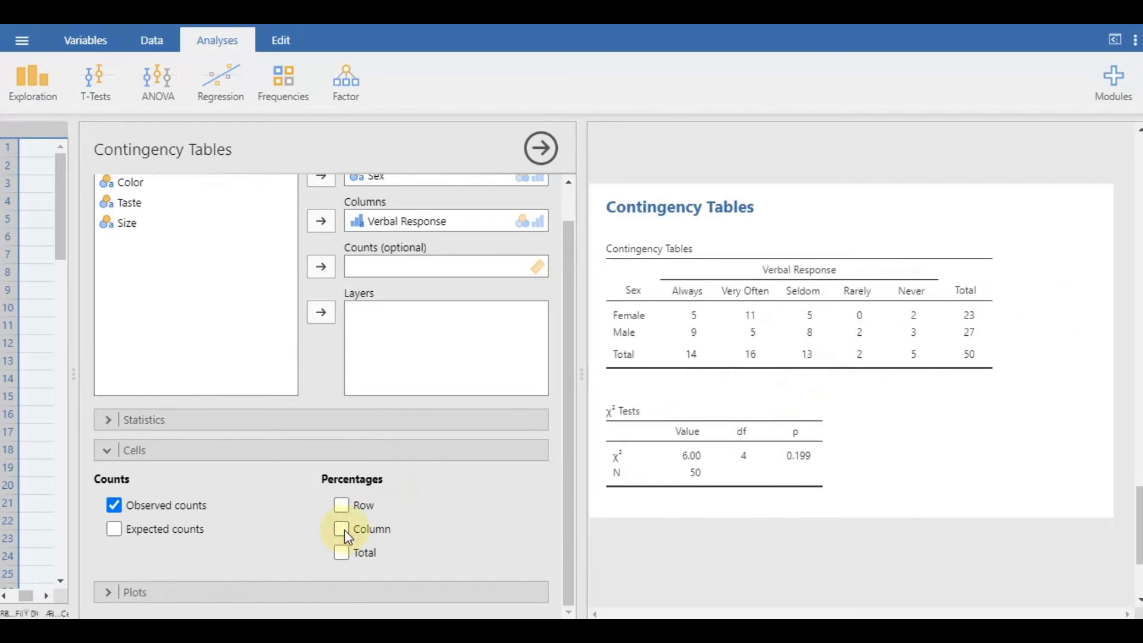
Add total percentages and re-enable row percentages
{"action": "left_click", "coordinate": [341, 552]}
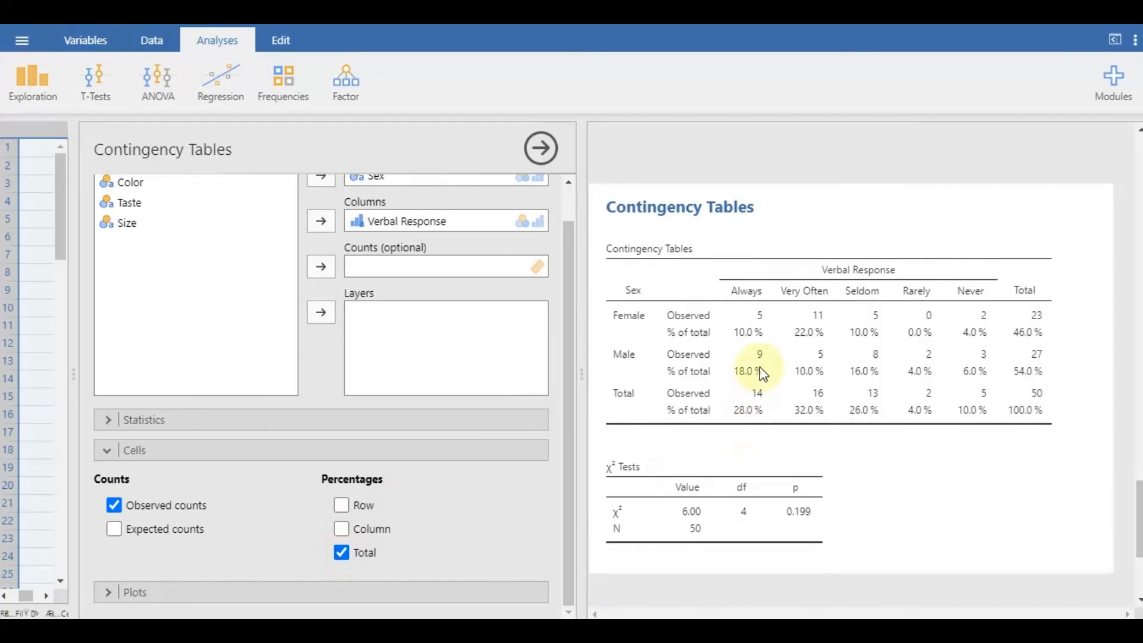
{"action": "mouse_move", "coordinate": [765, 324]}
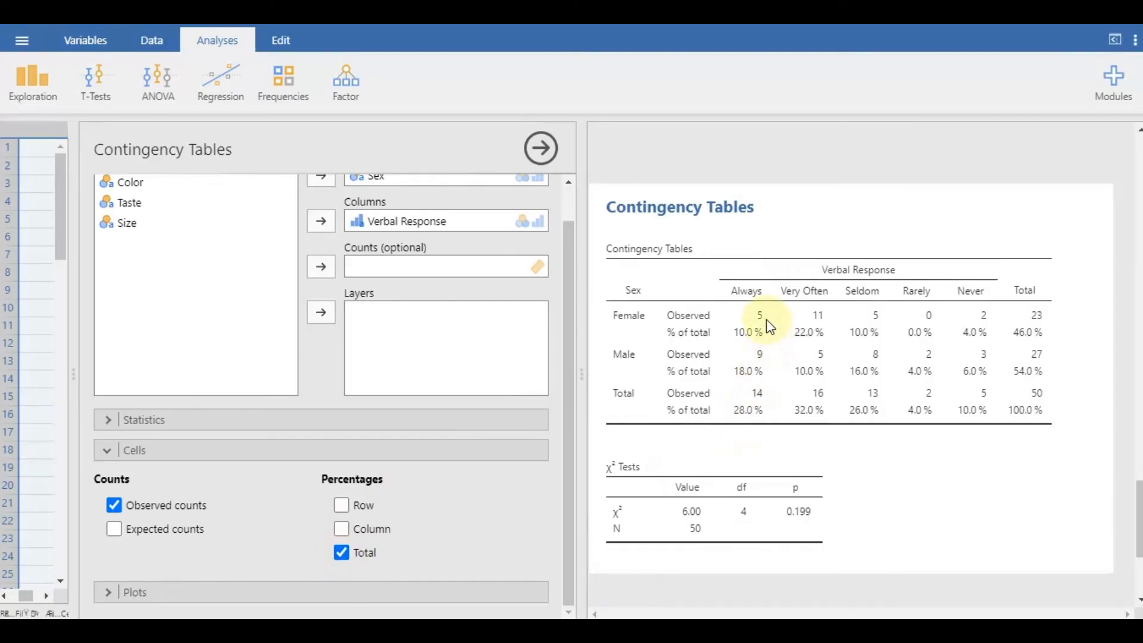
{"action": "mouse_move", "coordinate": [1035, 386]}
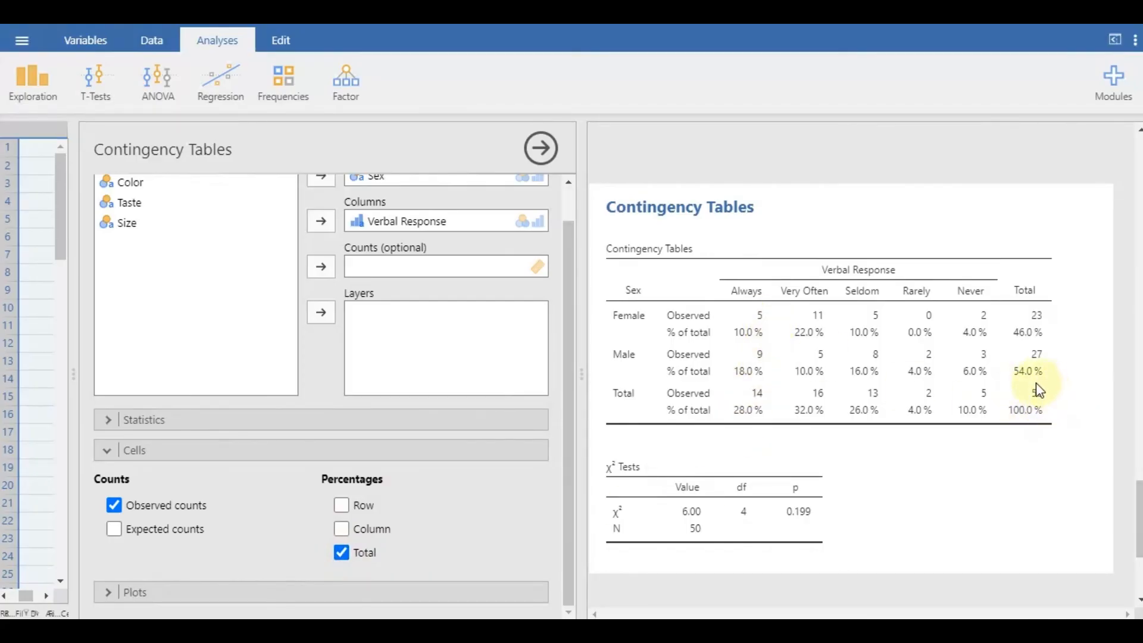
{"action": "mouse_move", "coordinate": [838, 356]}
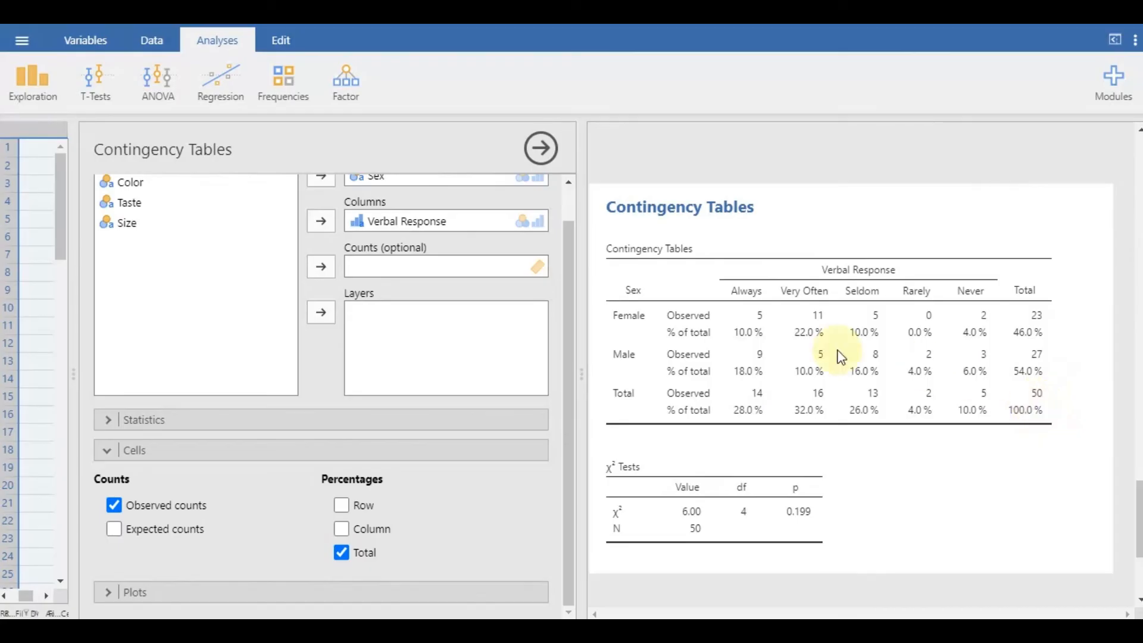
{"action": "mouse_move", "coordinate": [758, 343]}
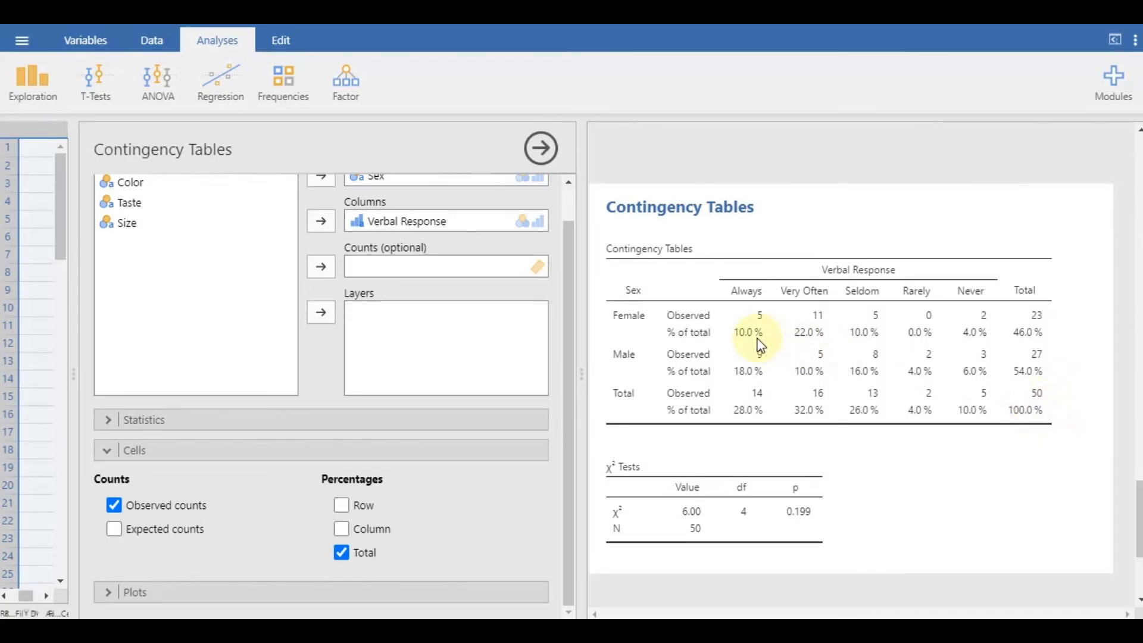
{"action": "left_click", "coordinate": [341, 504]}
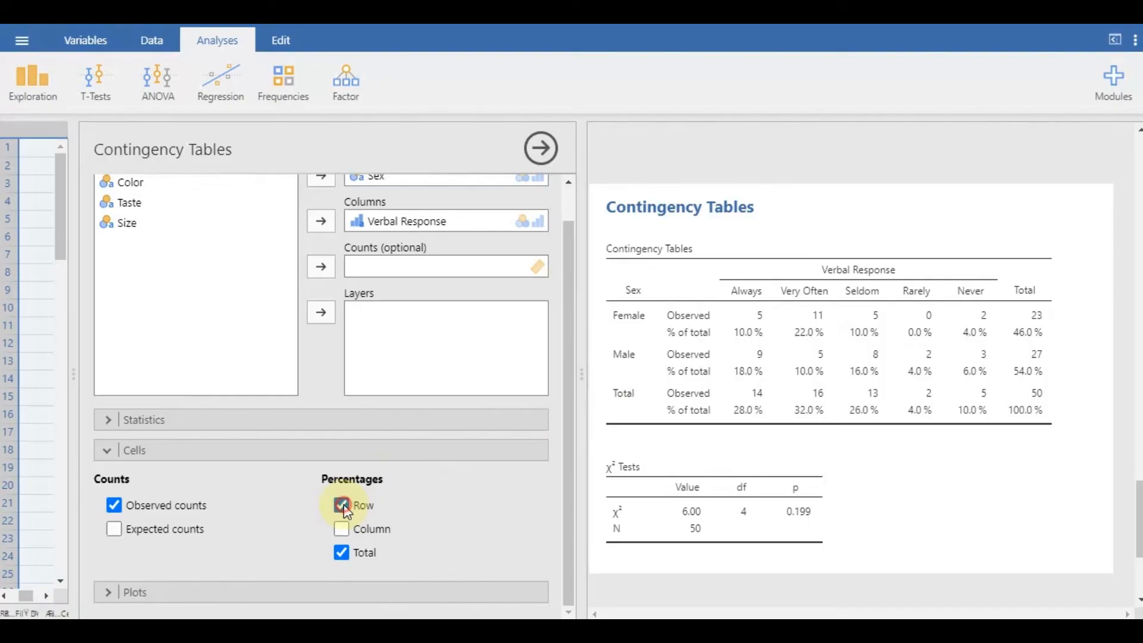
Re-enable column percentages so row, column and total percentages all show
{"action": "left_click", "coordinate": [341, 528]}
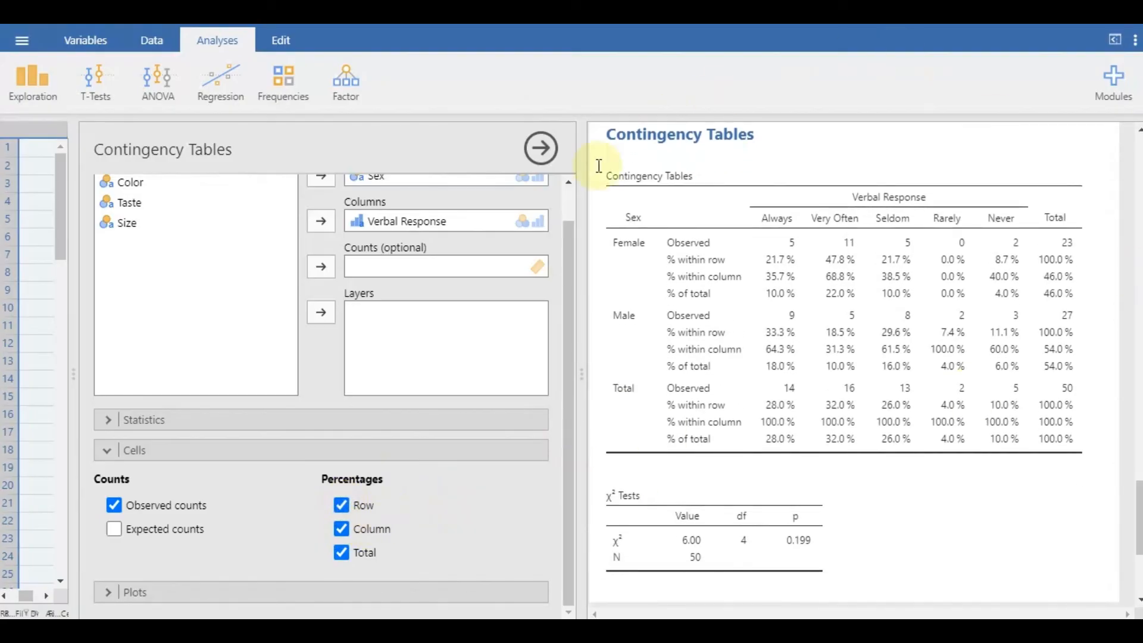
{"action": "mouse_move", "coordinate": [692, 445]}
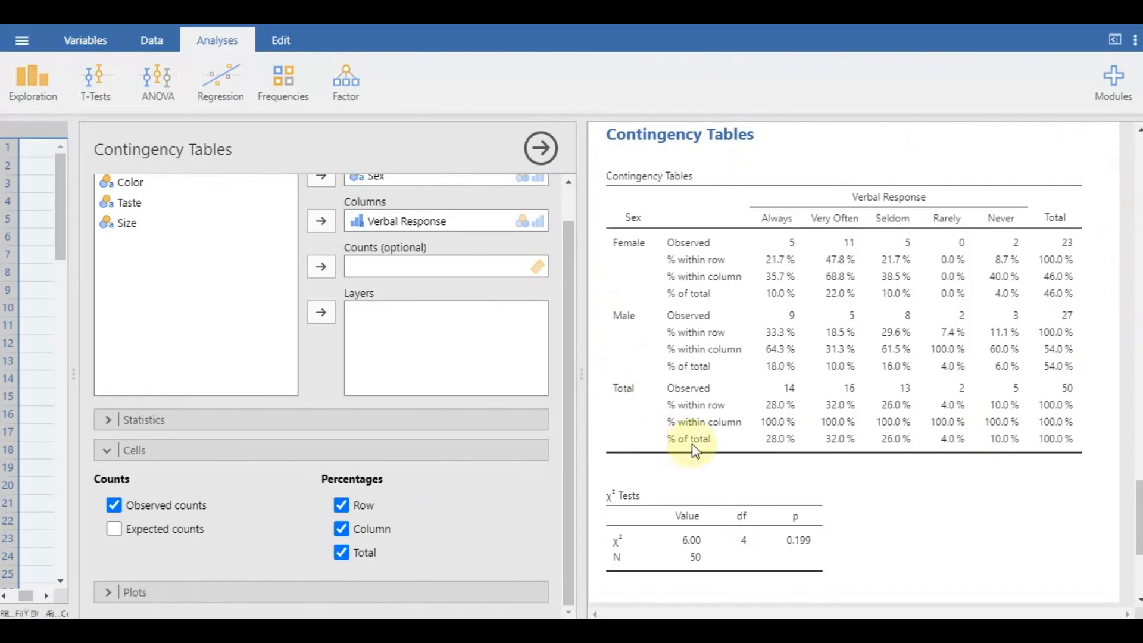
{"action": "mouse_move", "coordinate": [963, 497]}
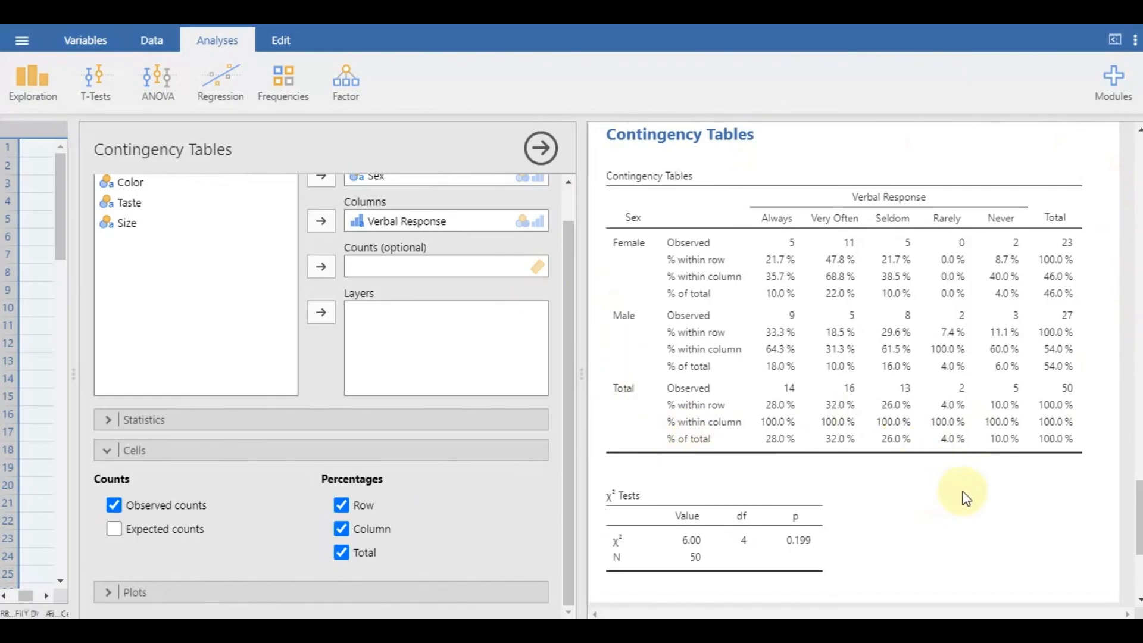